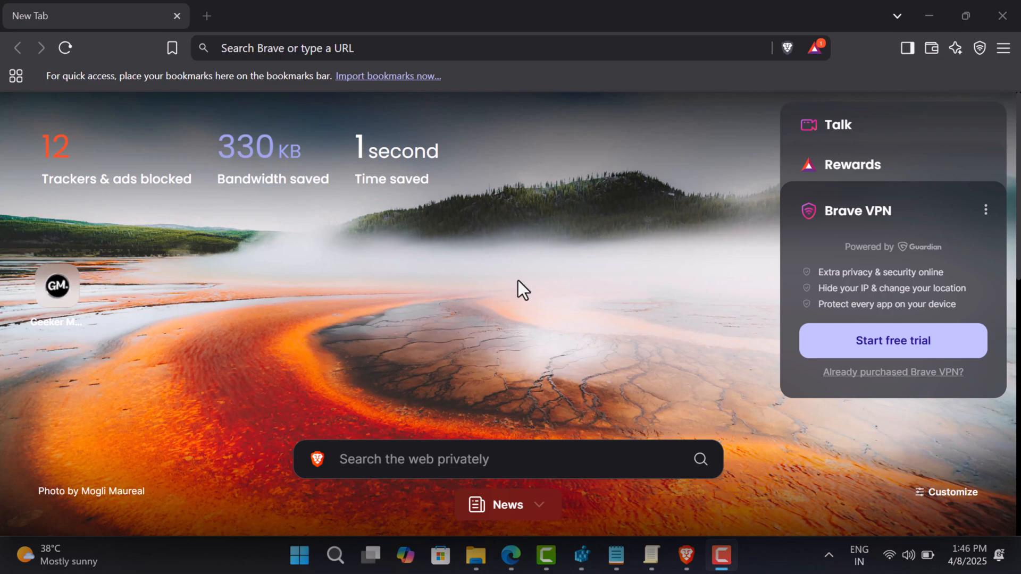
Open Brave's settings and show the Leo page.
{"action": "left_click", "coordinate": [955, 47]}
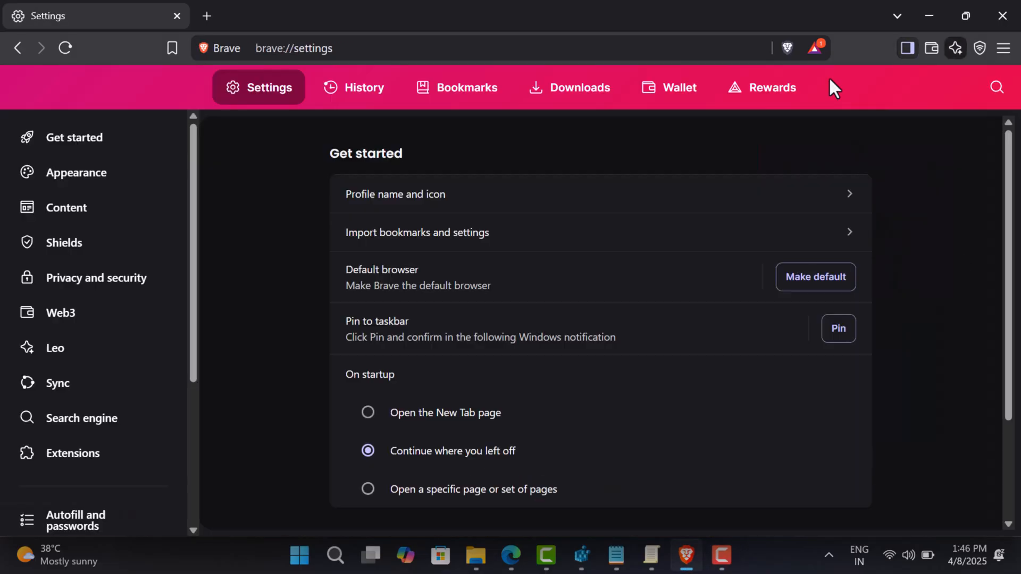
{"action": "mouse_move", "coordinate": [65, 348]}
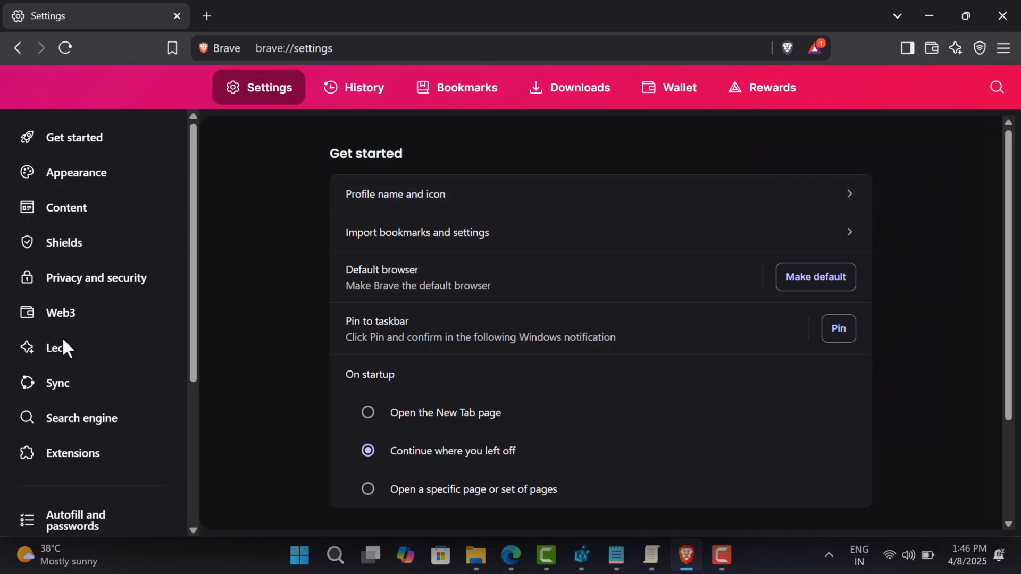
{"action": "left_click", "coordinate": [55, 348]}
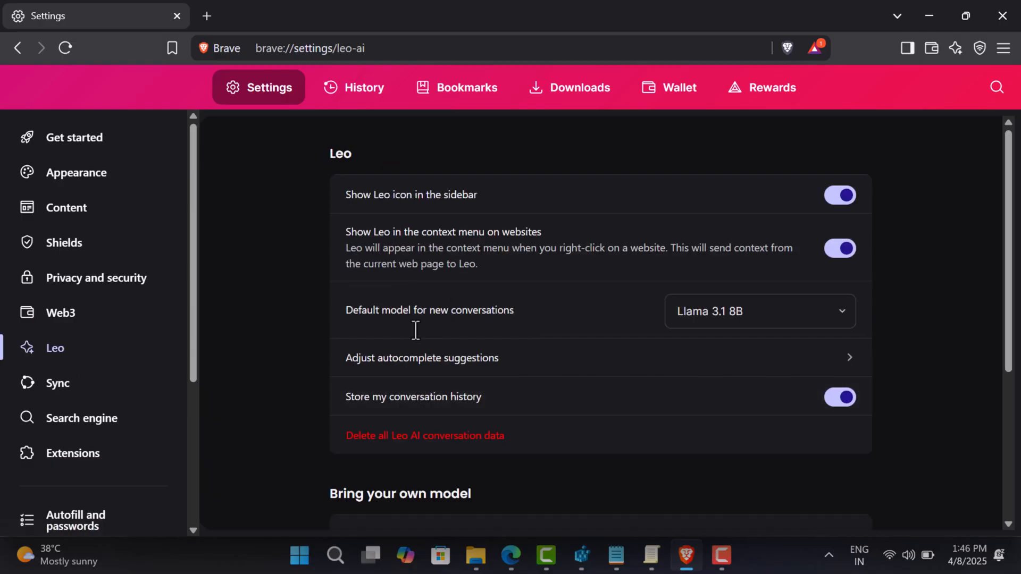
{"action": "mouse_move", "coordinate": [261, 371]}
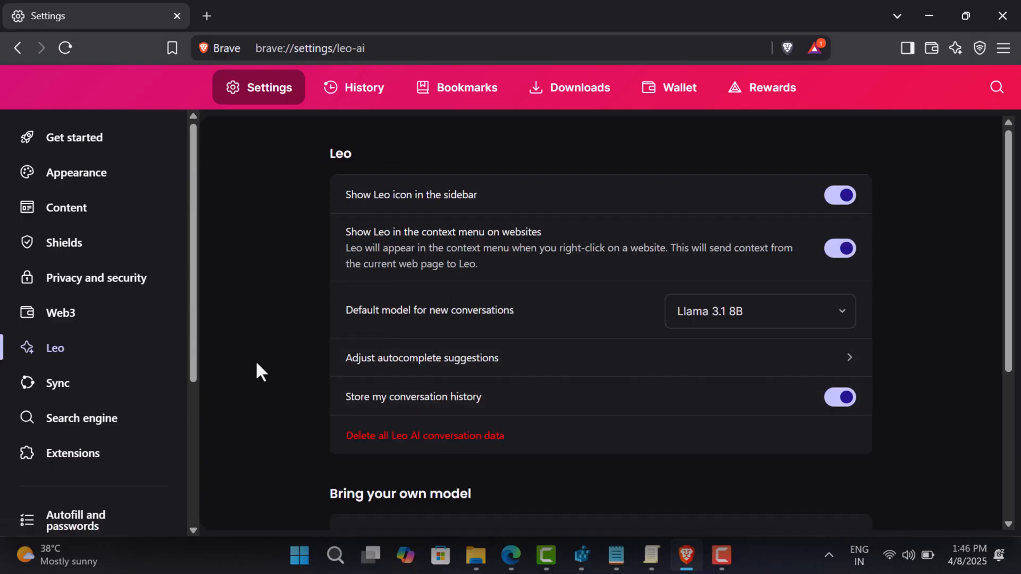
{"action": "mouse_move", "coordinate": [252, 287]}
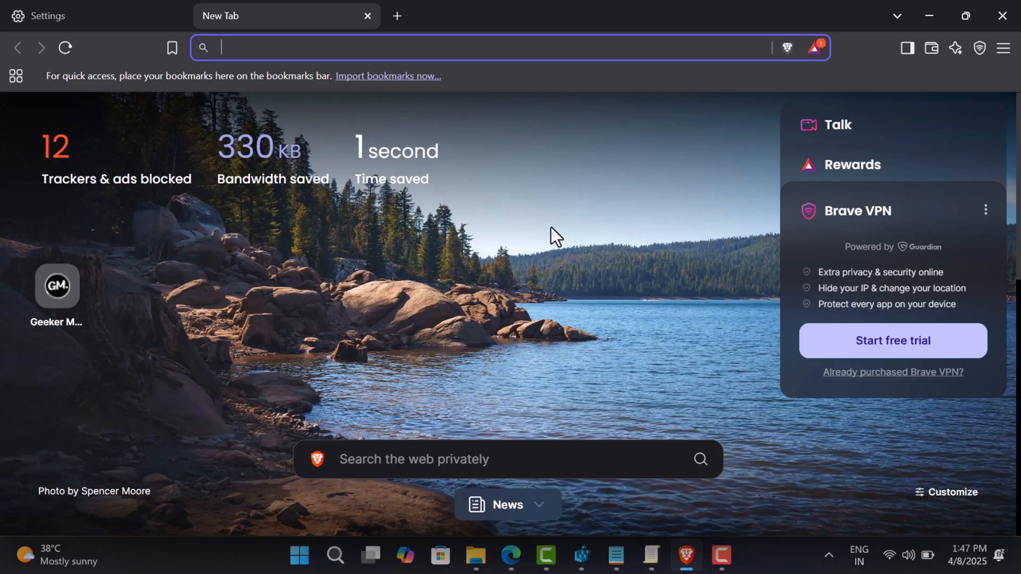
{"action": "mouse_move", "coordinate": [376, 105]}
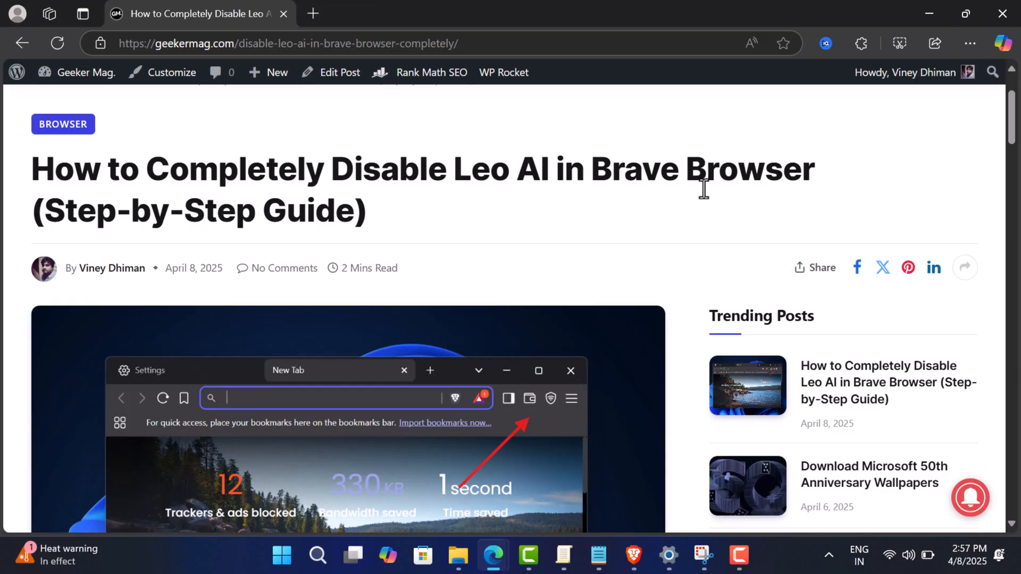
Download the 5.3 MB Brave policy templates zip from the guide's Group Policy section.
{"action": "scroll", "scroll_direction": "down", "scroll_amount": 3}
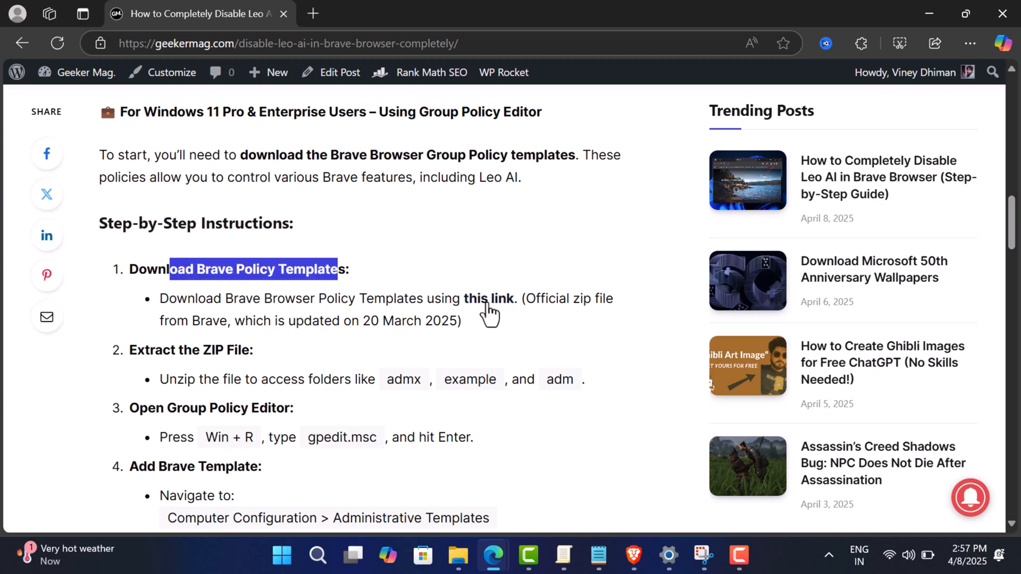
{"action": "left_click", "coordinate": [488, 298]}
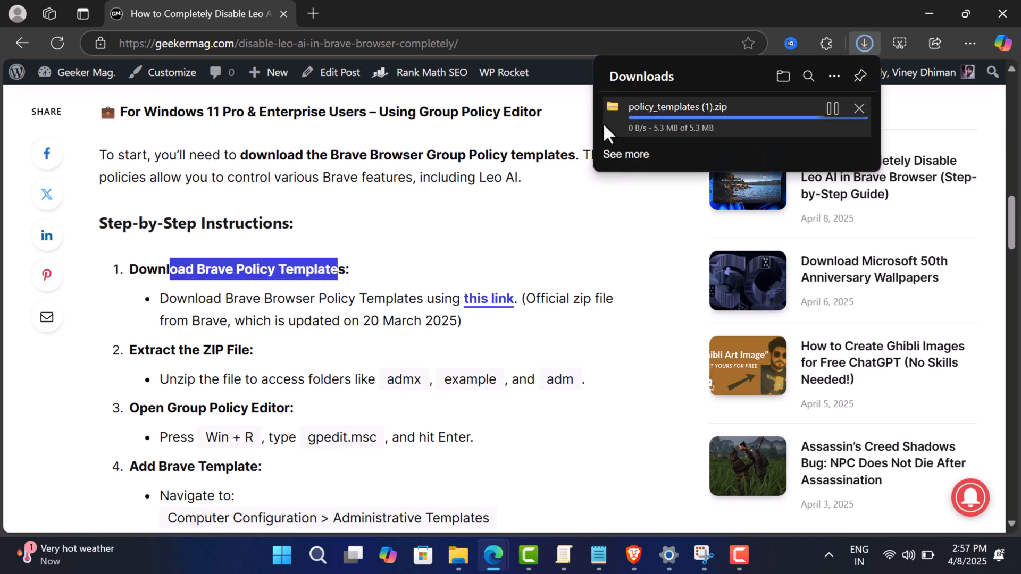
{"action": "mouse_move", "coordinate": [775, 136]}
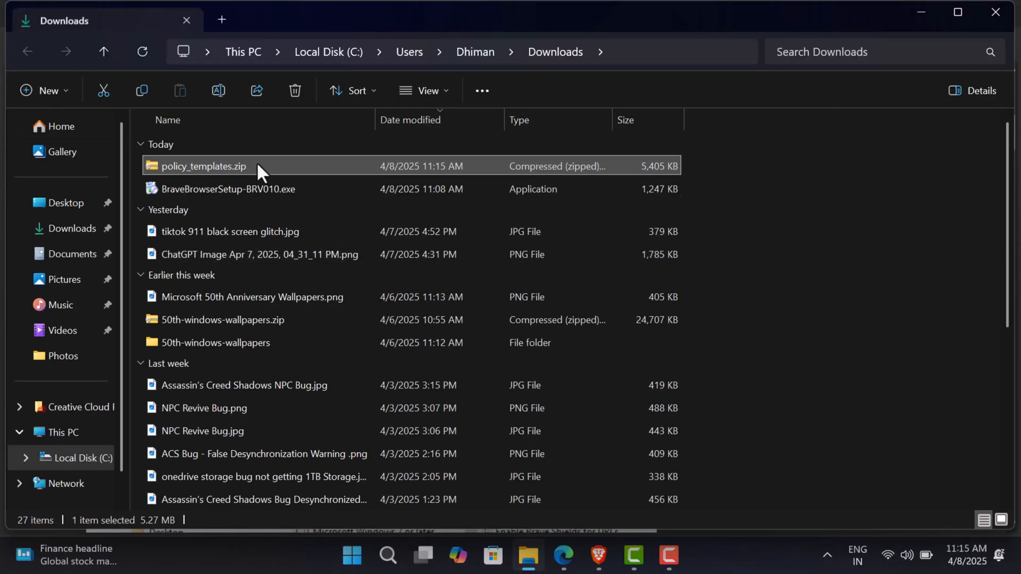
Extract policy_templates.zip into a policy_templates folder and look inside its windows folder.
{"action": "right_click", "coordinate": [202, 165]}
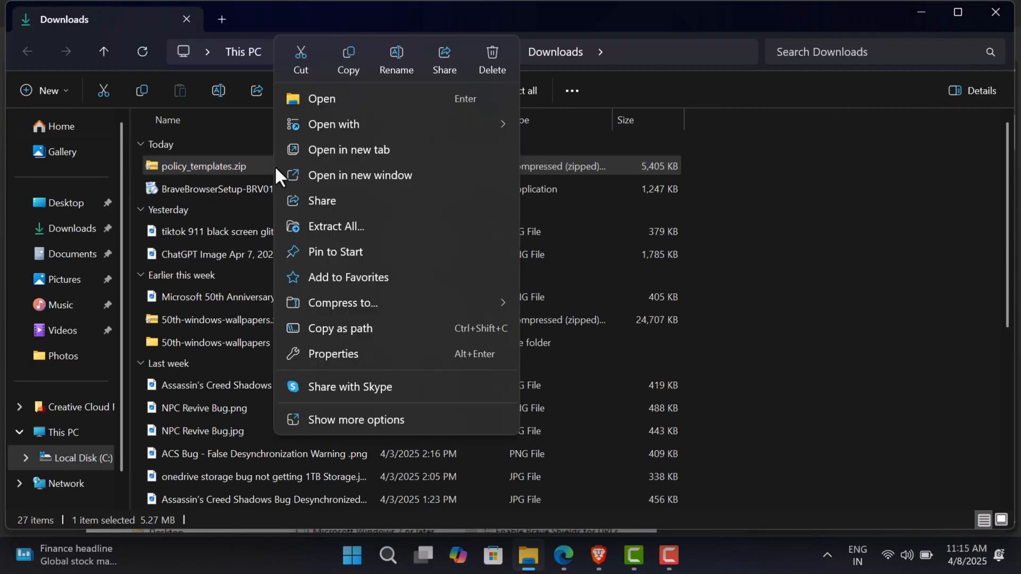
{"action": "left_click", "coordinate": [336, 226]}
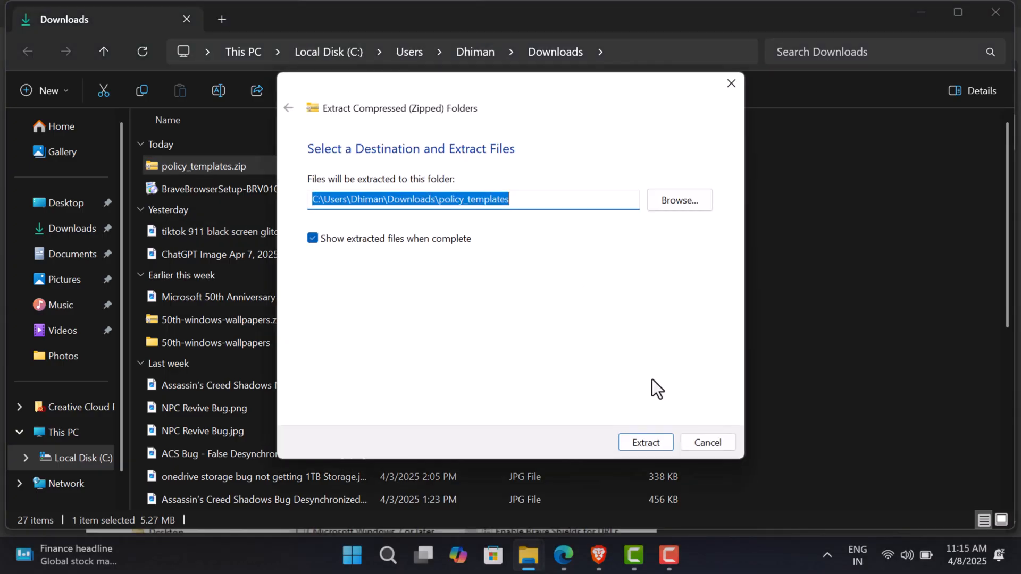
{"action": "left_click", "coordinate": [644, 442]}
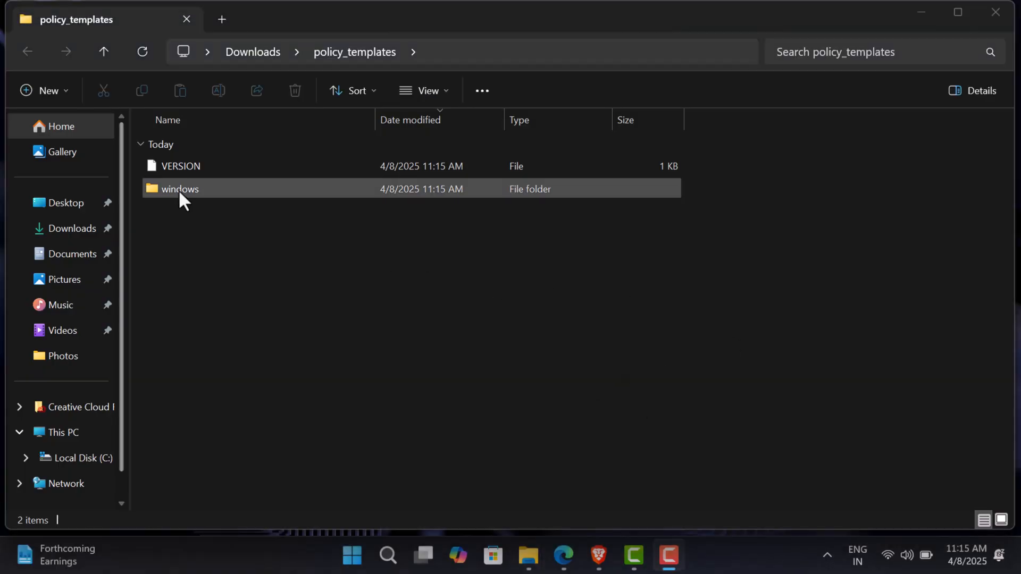
{"action": "double_click", "coordinate": [179, 188]}
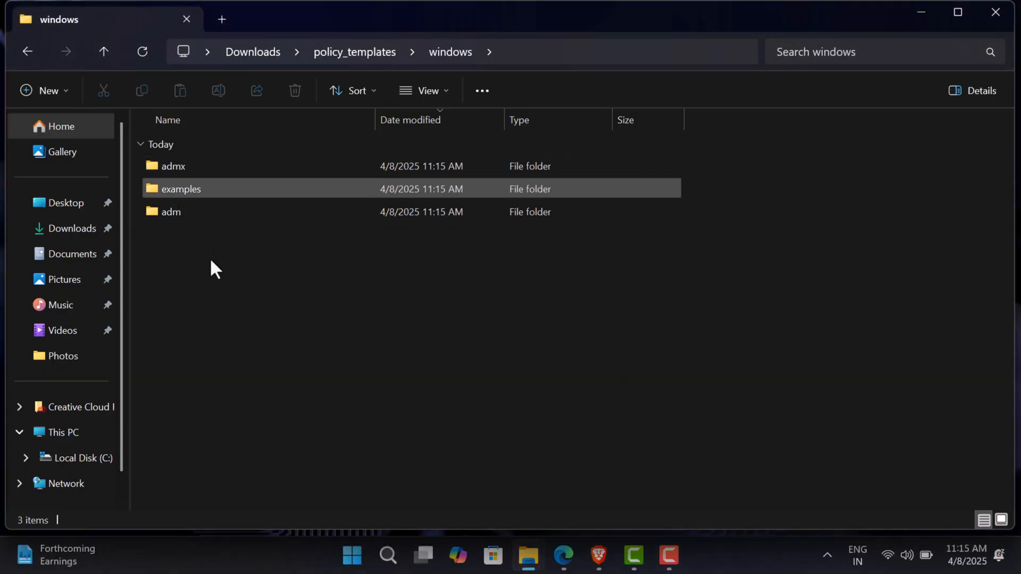
{"action": "left_click", "coordinate": [595, 272]}
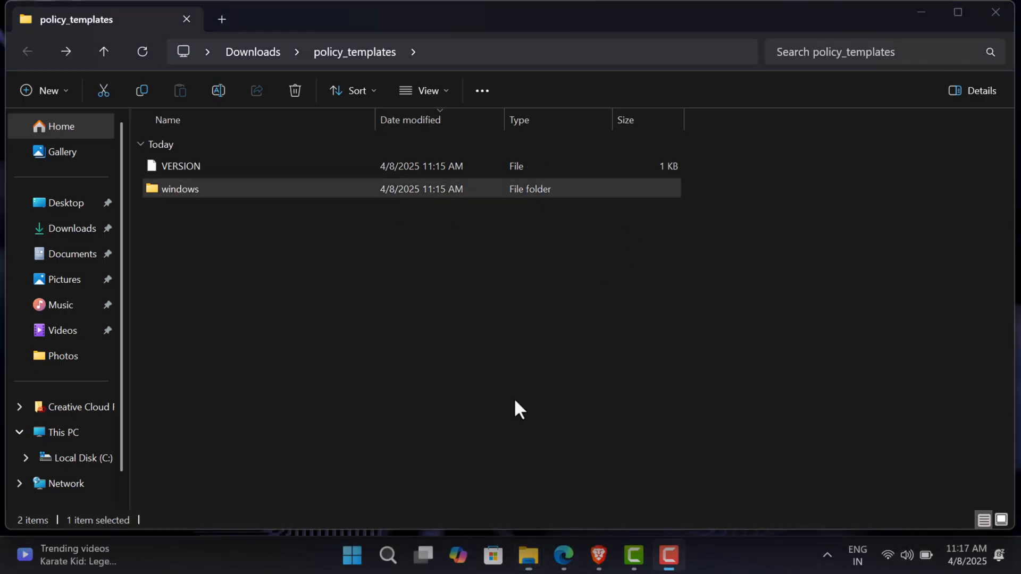
Launch gpedit and start adding a template via Administrative Templates' Add/Remove Templates.
{"action": "left_click", "coordinate": [388, 555]}
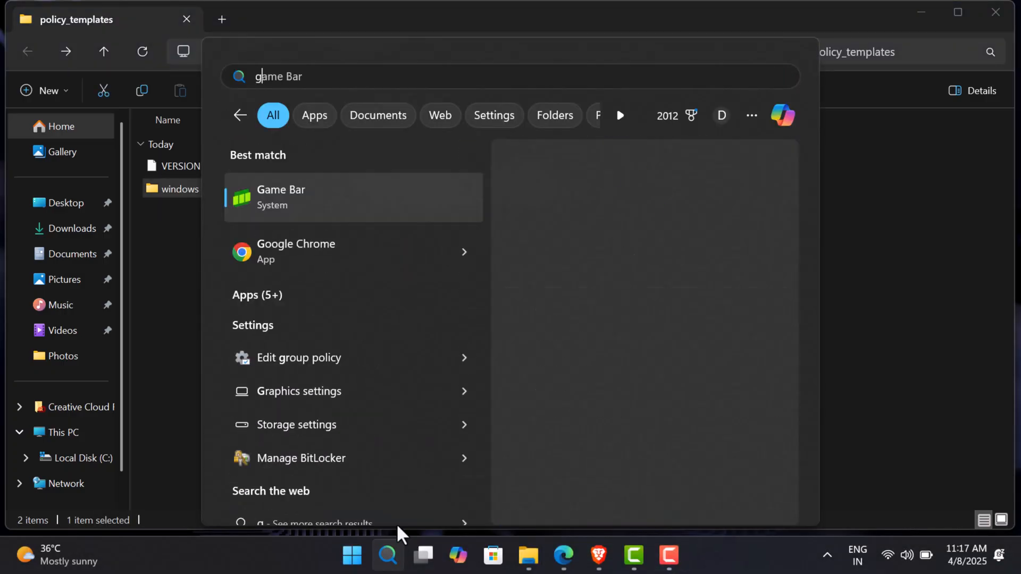
{"action": "type", "text": "gpedit"}
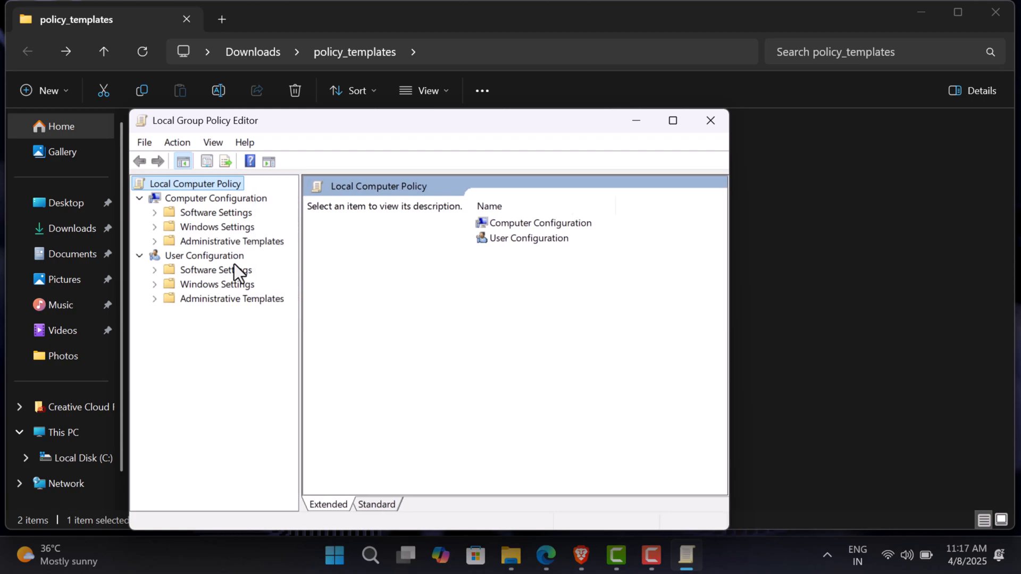
{"action": "mouse_move", "coordinate": [188, 250]}
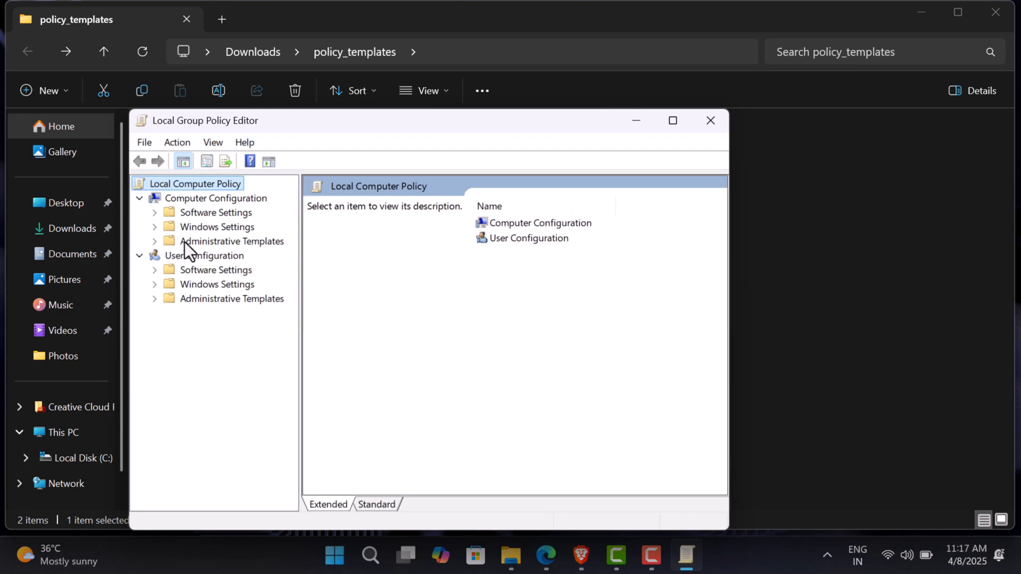
{"action": "left_click", "coordinate": [231, 240]}
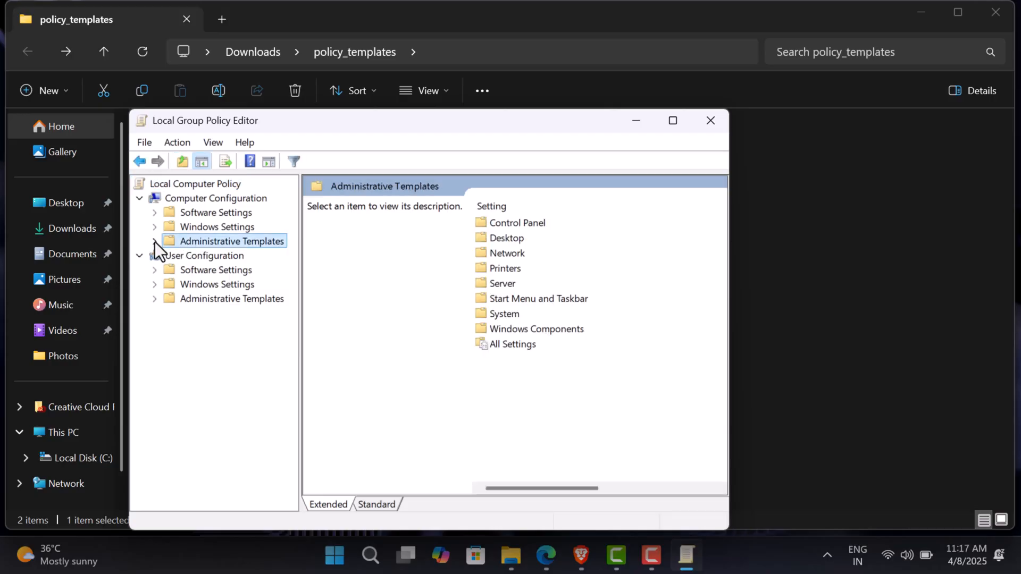
{"action": "right_click", "coordinate": [230, 241]}
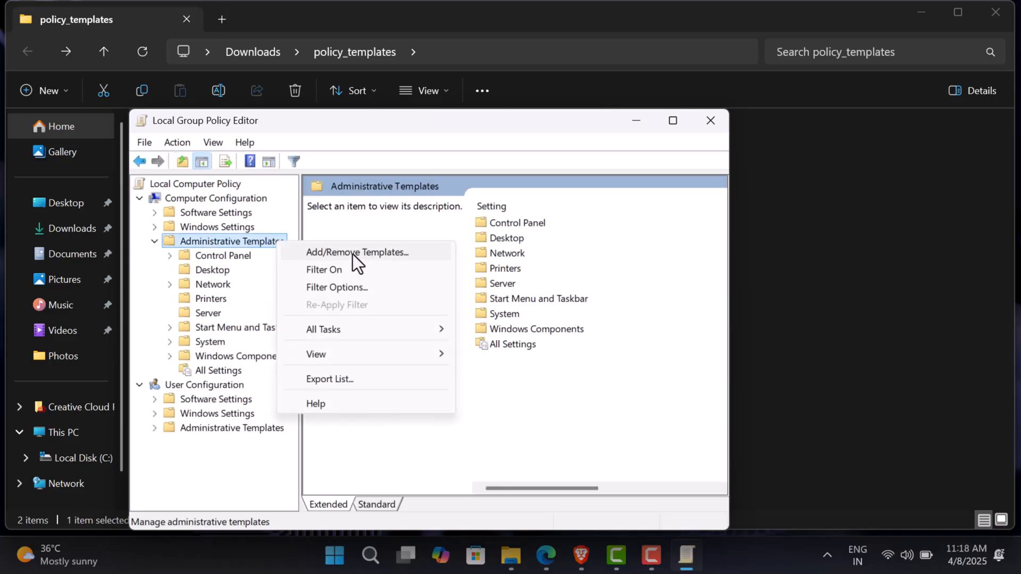
{"action": "left_click", "coordinate": [357, 252]}
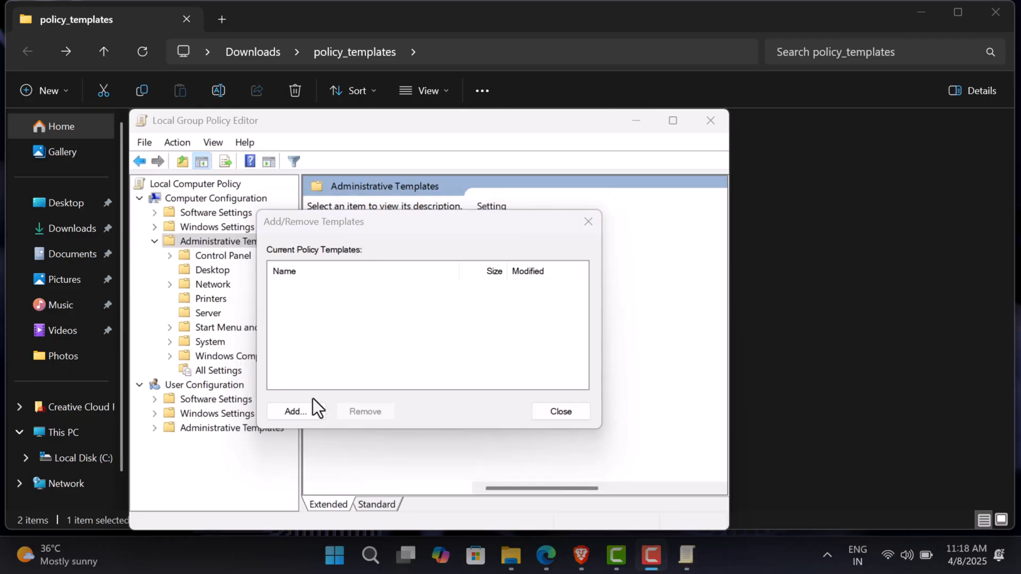
{"action": "left_click", "coordinate": [294, 411]}
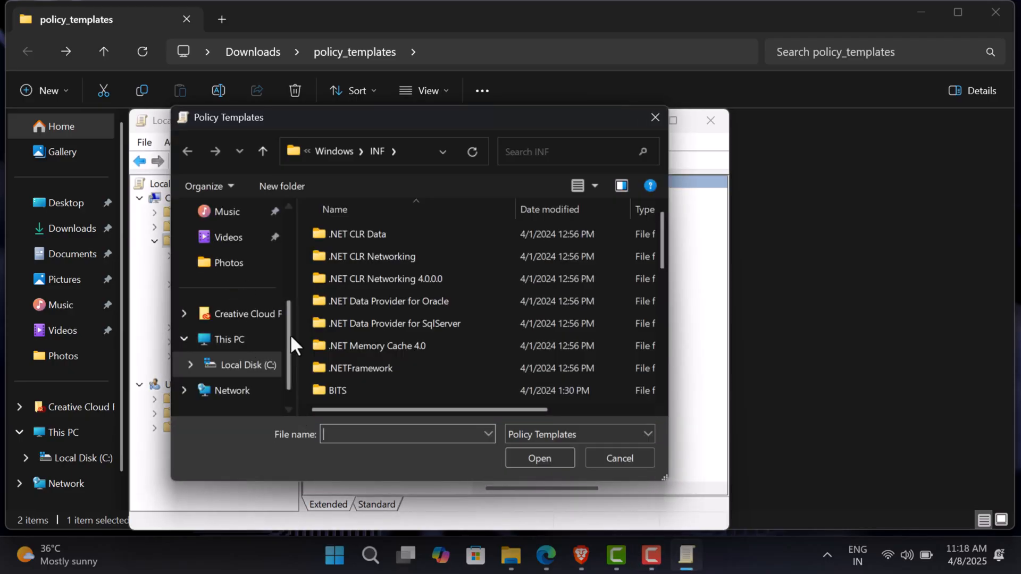
Add brave.adm from Downloads\policy_templates\windows\adm\en-US as a policy template.
{"action": "left_click", "coordinate": [236, 318]}
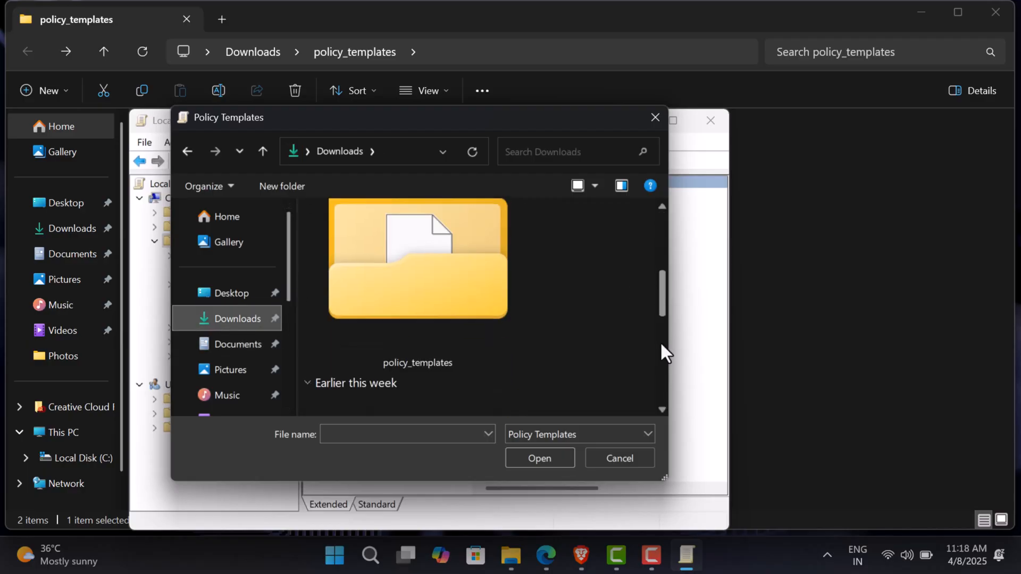
{"action": "double_click", "coordinate": [417, 259]}
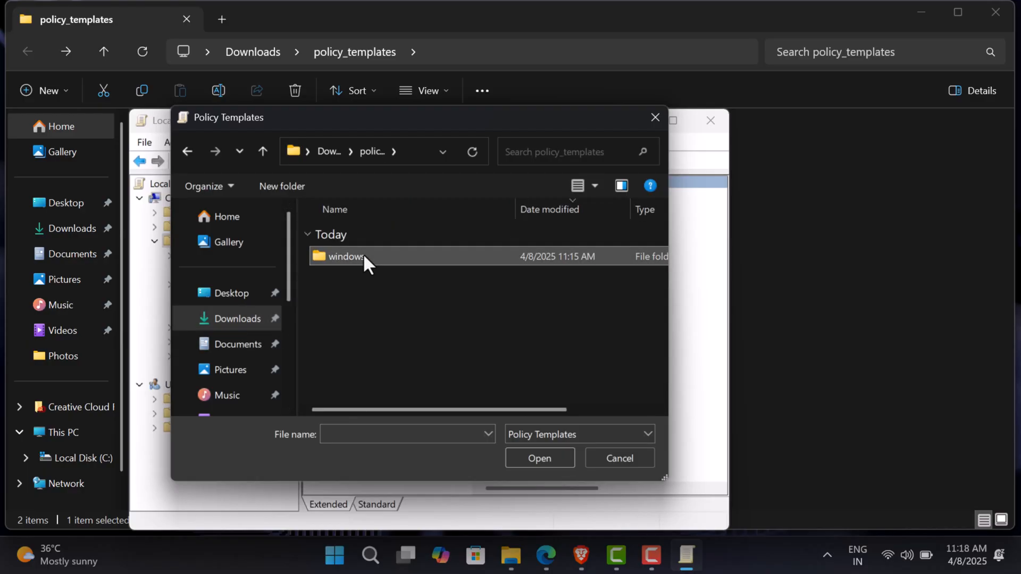
{"action": "double_click", "coordinate": [346, 256]}
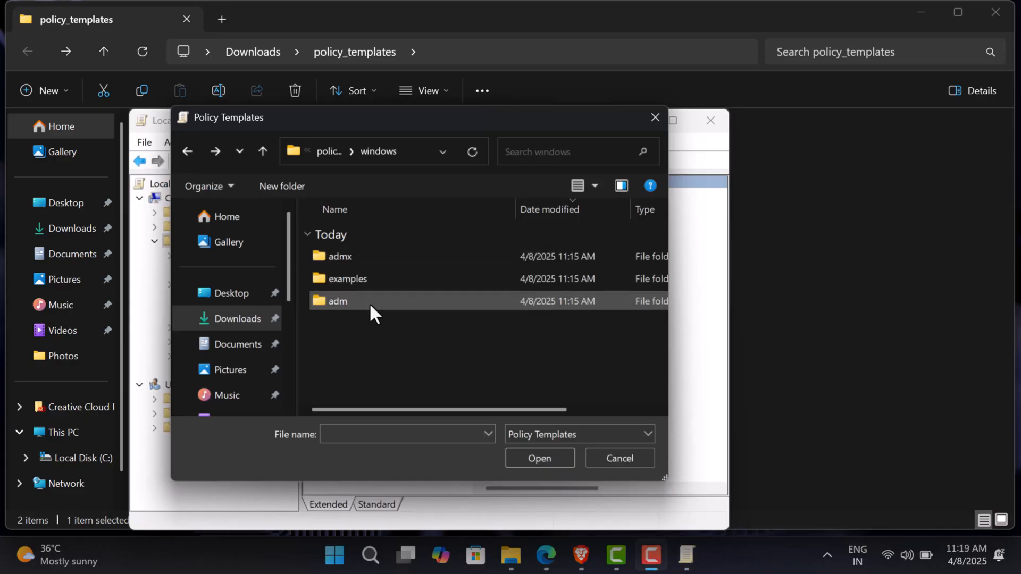
{"action": "double_click", "coordinate": [337, 300]}
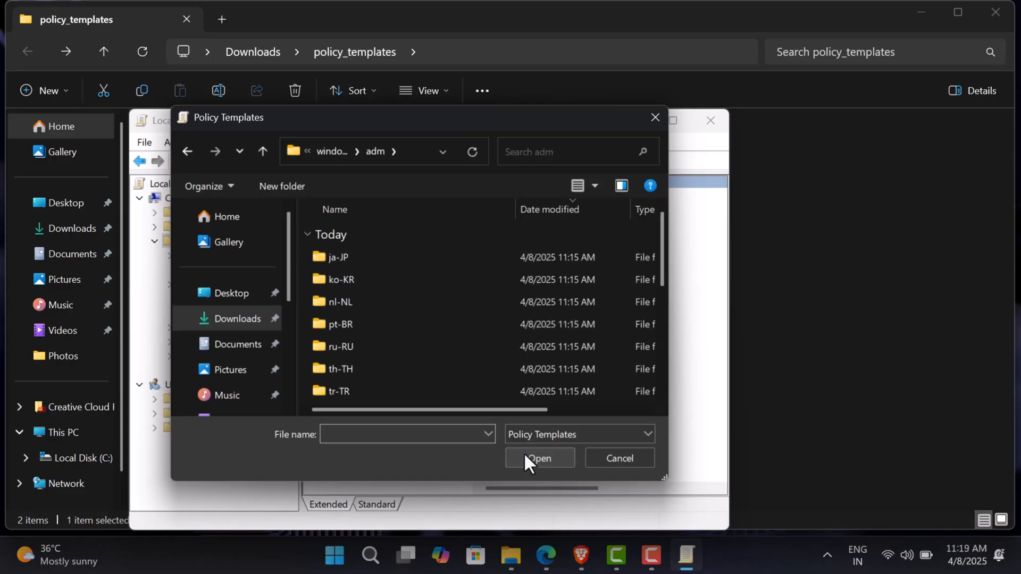
{"action": "scroll", "scroll_direction": "down", "scroll_amount": 3}
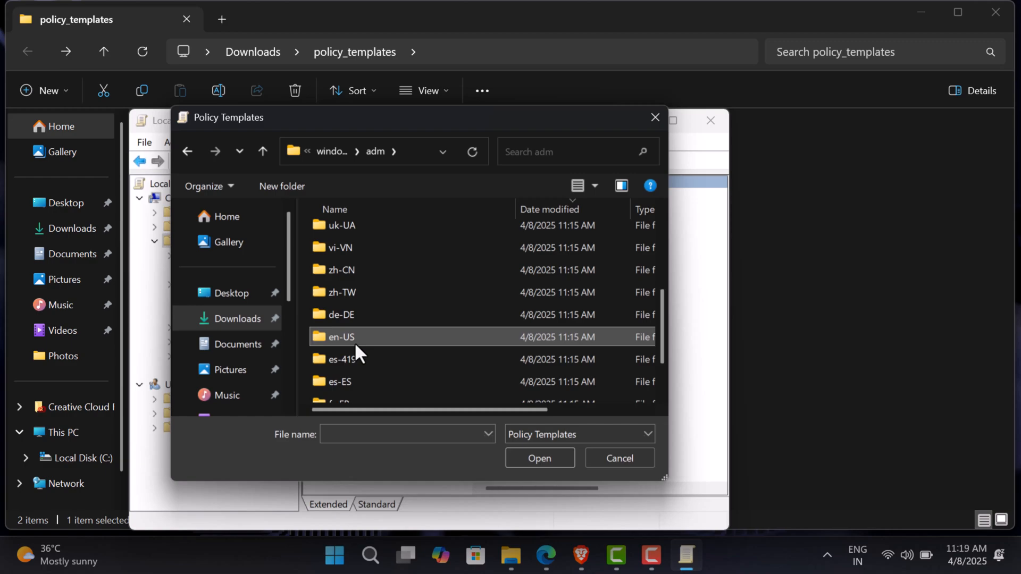
{"action": "double_click", "coordinate": [339, 336]}
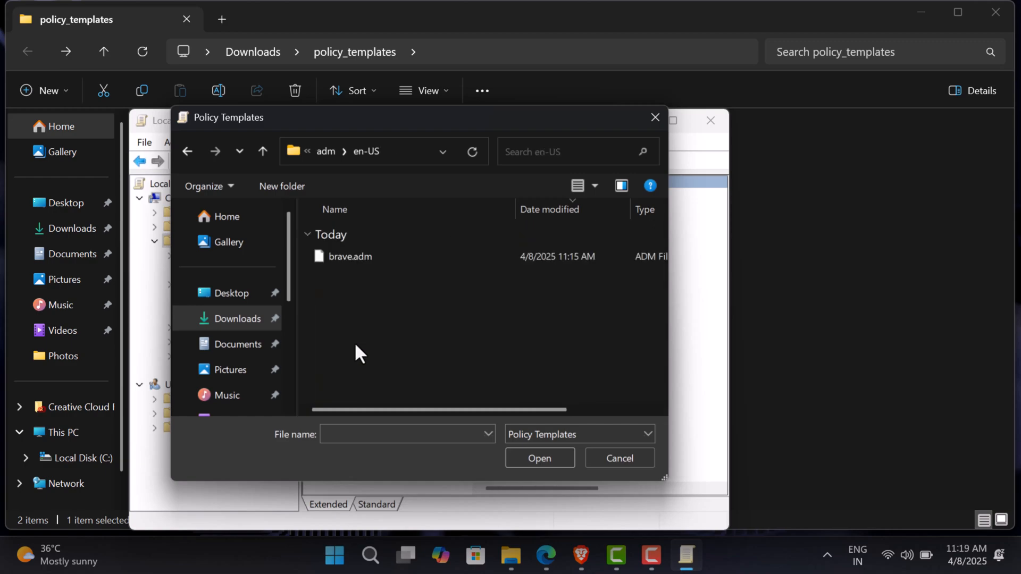
{"action": "left_click", "coordinate": [350, 255]}
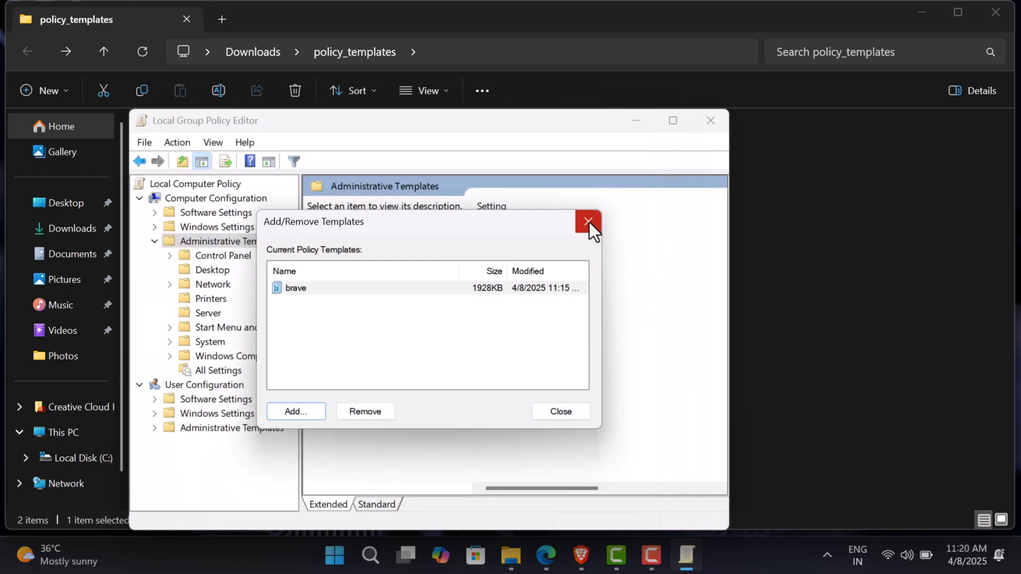
Close the template list and browse Classic Administrative Templates > Brave > Brave Software settings.
{"action": "left_click", "coordinate": [585, 221]}
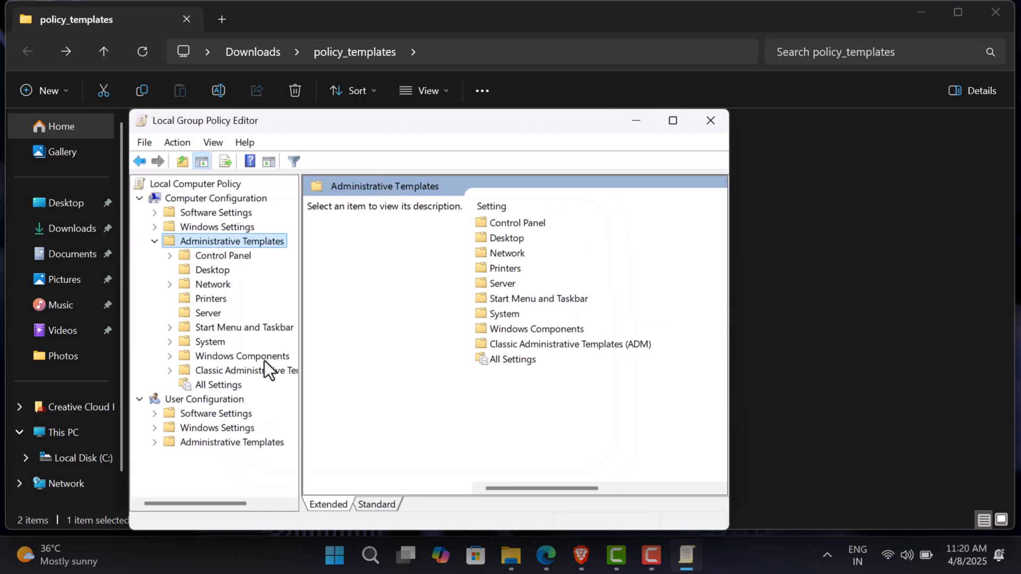
{"action": "left_click", "coordinate": [275, 370]}
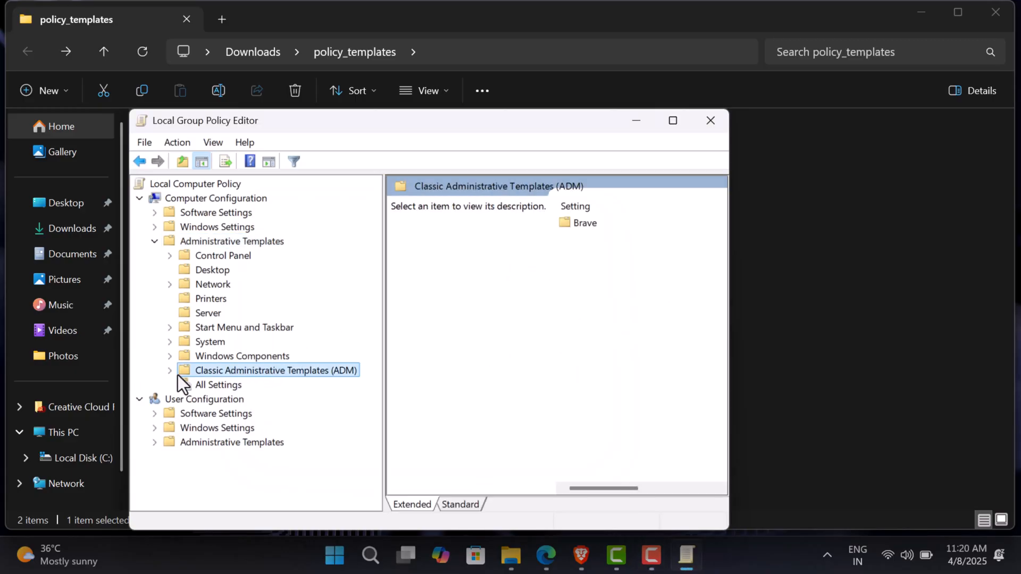
{"action": "left_click", "coordinate": [169, 370]}
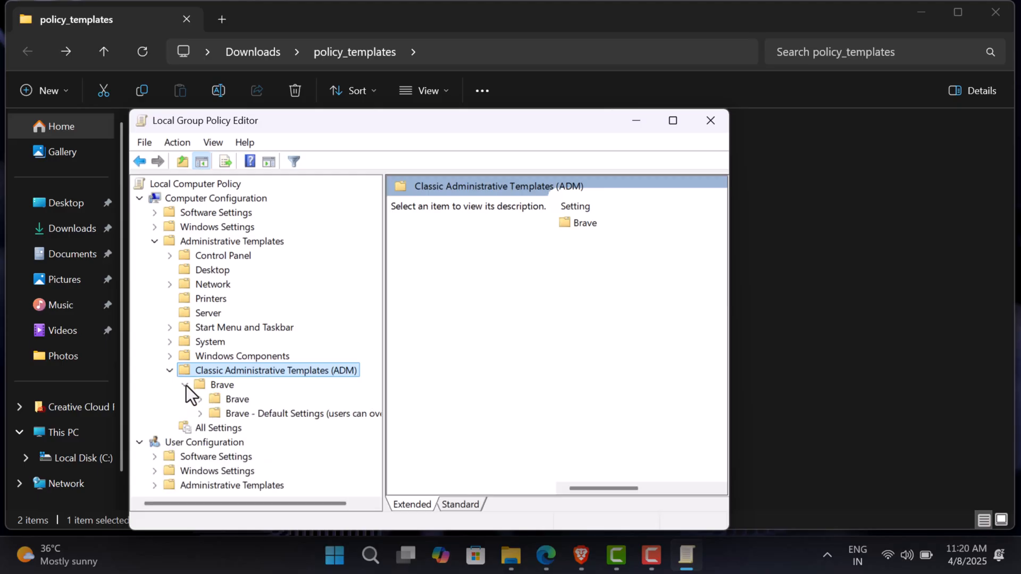
{"action": "left_click", "coordinate": [185, 383]}
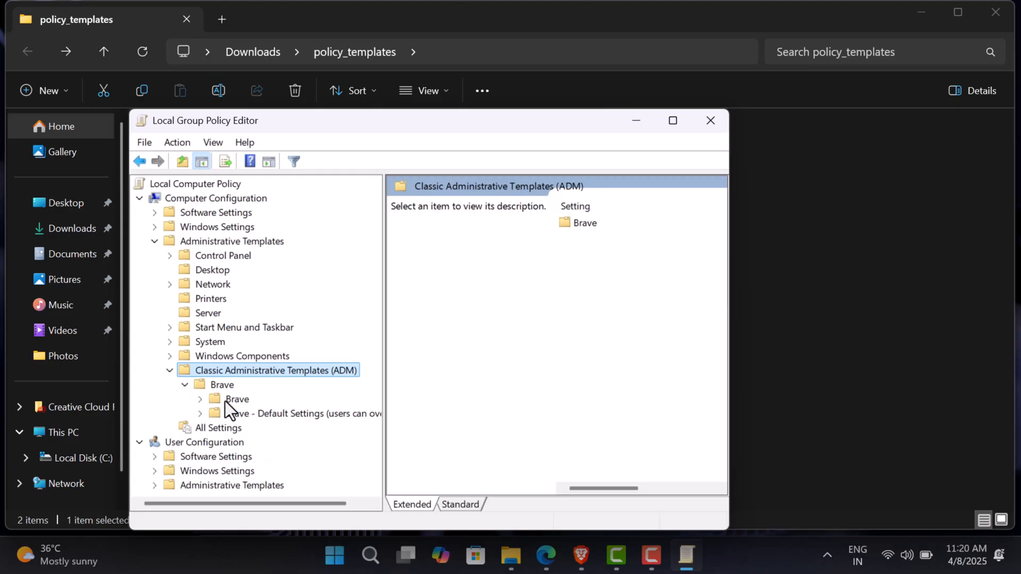
{"action": "left_click", "coordinate": [236, 398]}
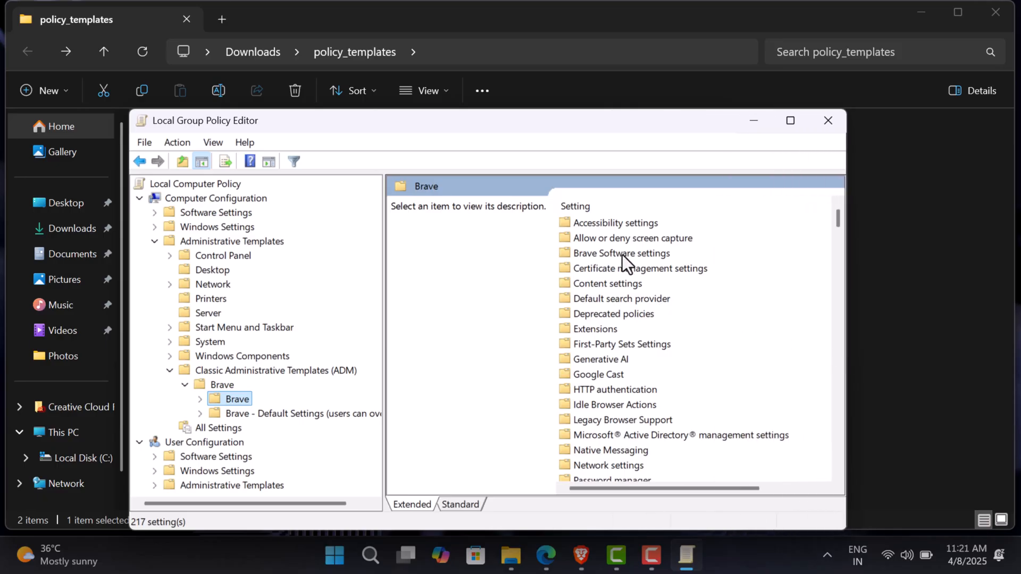
{"action": "left_click", "coordinate": [620, 253]}
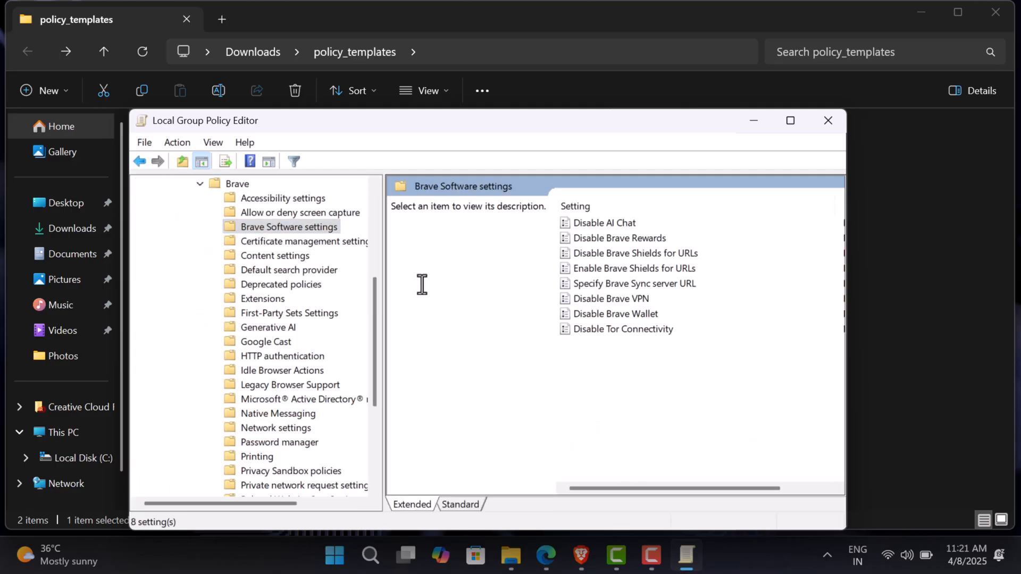
{"action": "mouse_move", "coordinate": [609, 234]}
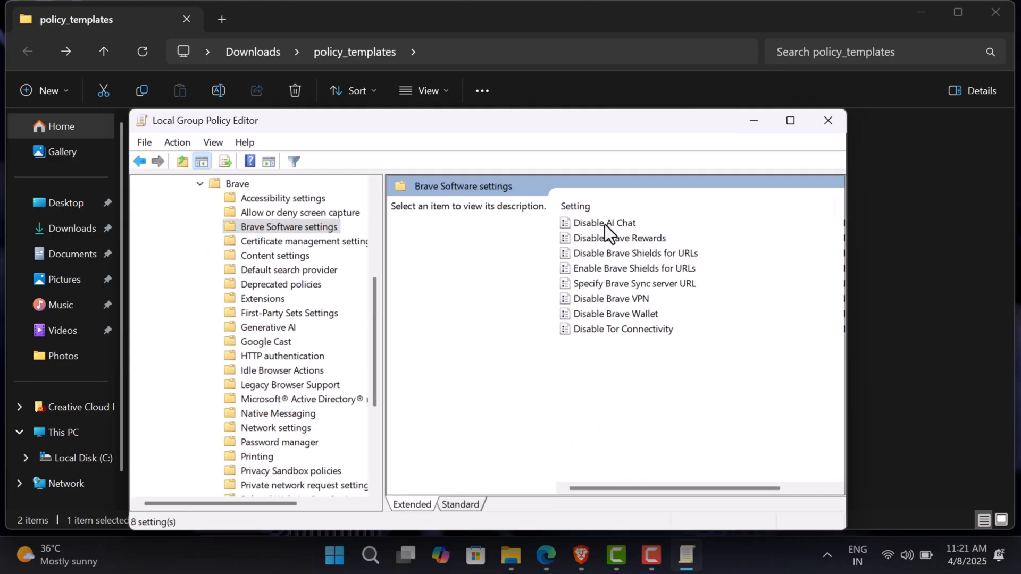
{"action": "double_click", "coordinate": [603, 222]}
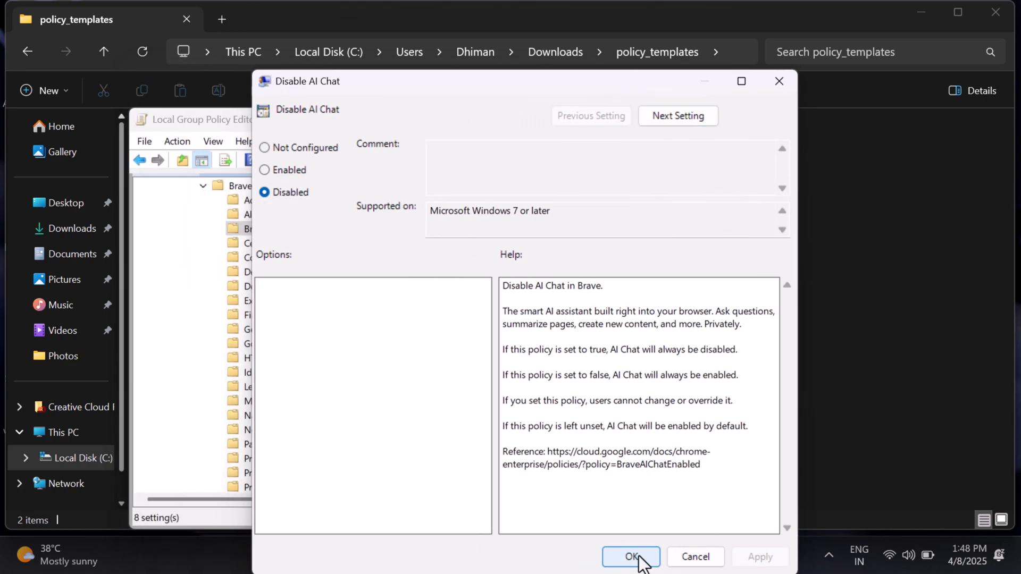
Confirm the Disable AI Chat policy with the Disabled setting.
{"action": "left_click", "coordinate": [630, 556]}
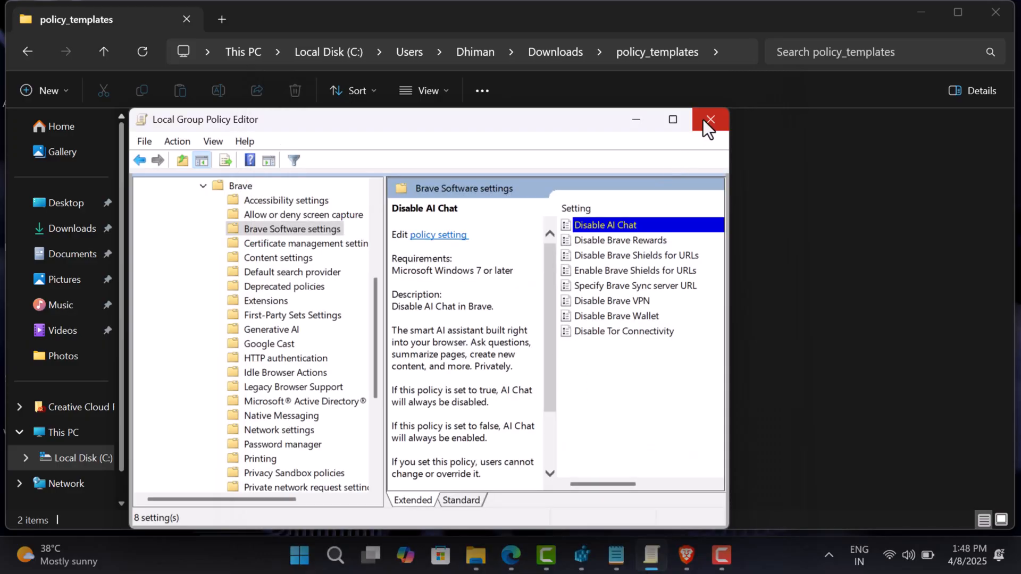
Close Group Policy Editor and check Brave settings show 'managed by your organization'.
{"action": "left_click", "coordinate": [708, 120]}
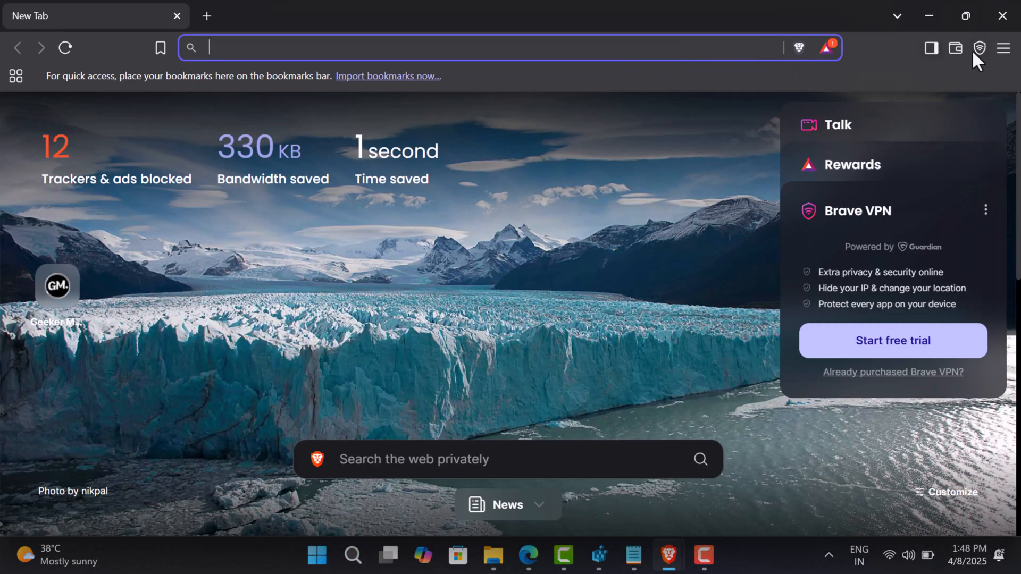
{"action": "left_click", "coordinate": [1003, 47]}
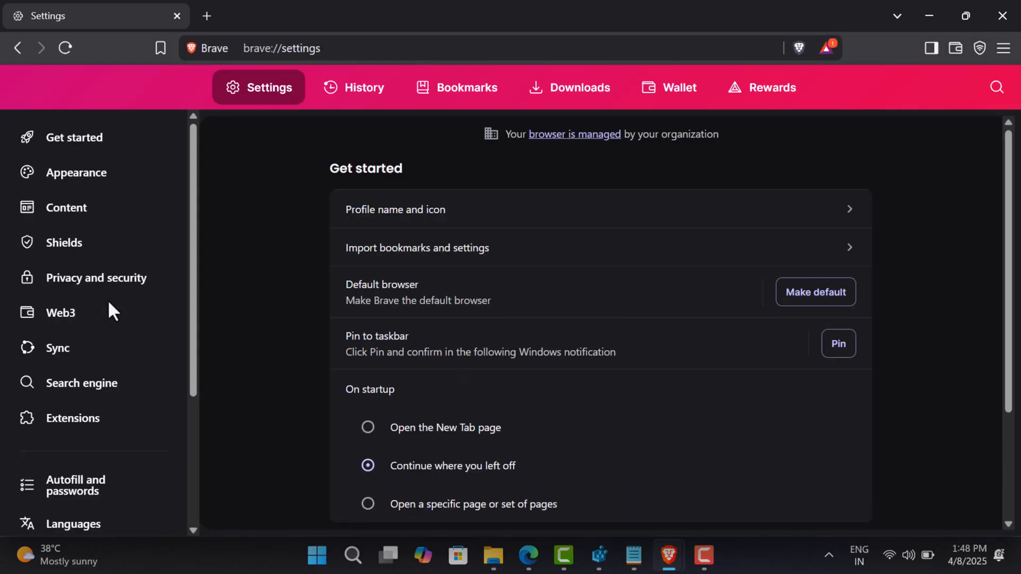
{"action": "mouse_move", "coordinate": [151, 338]}
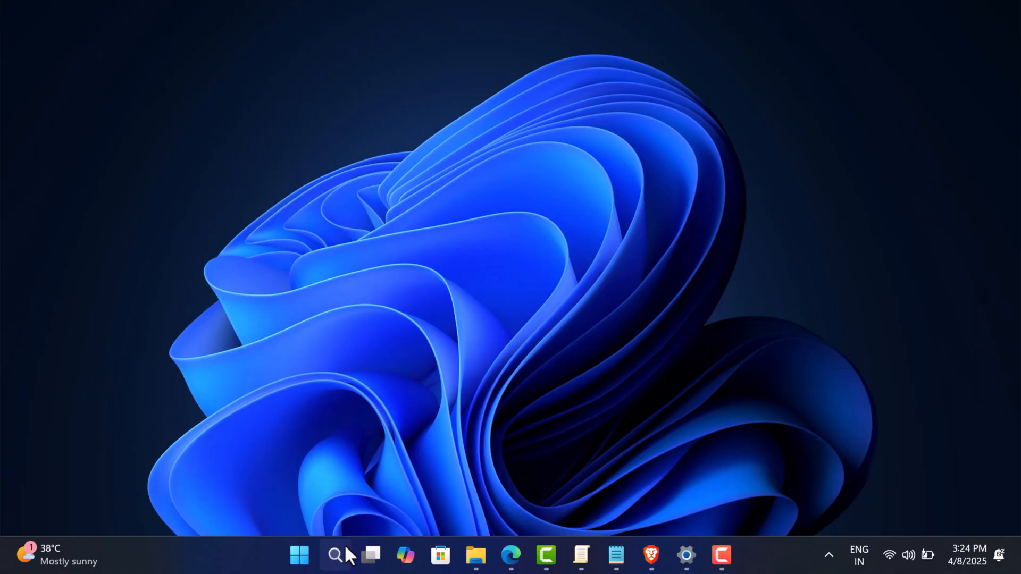
Search for regedit and approve the UAC prompt to launch Registry Editor.
{"action": "left_click", "coordinate": [336, 555]}
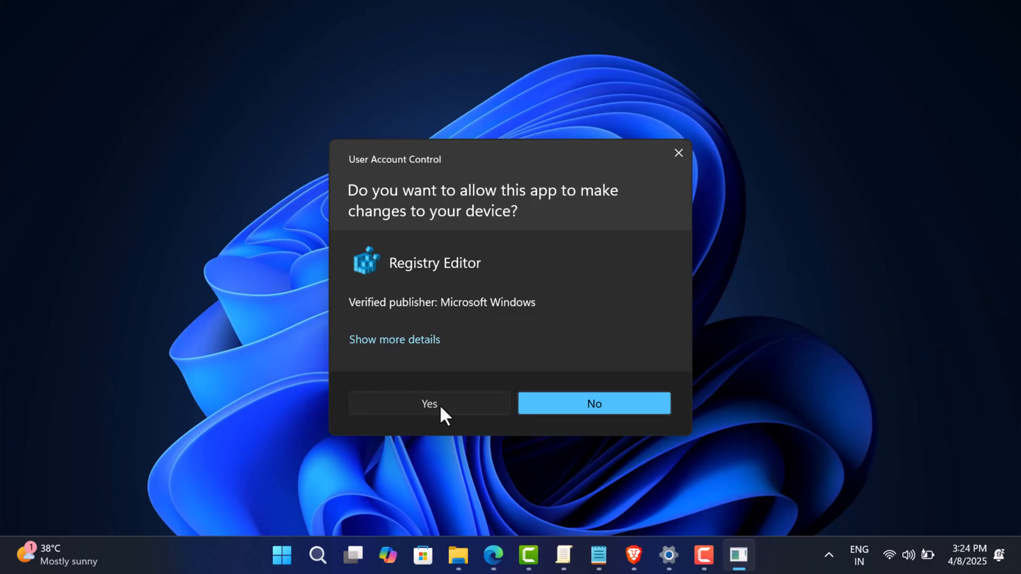
{"action": "left_click", "coordinate": [428, 403]}
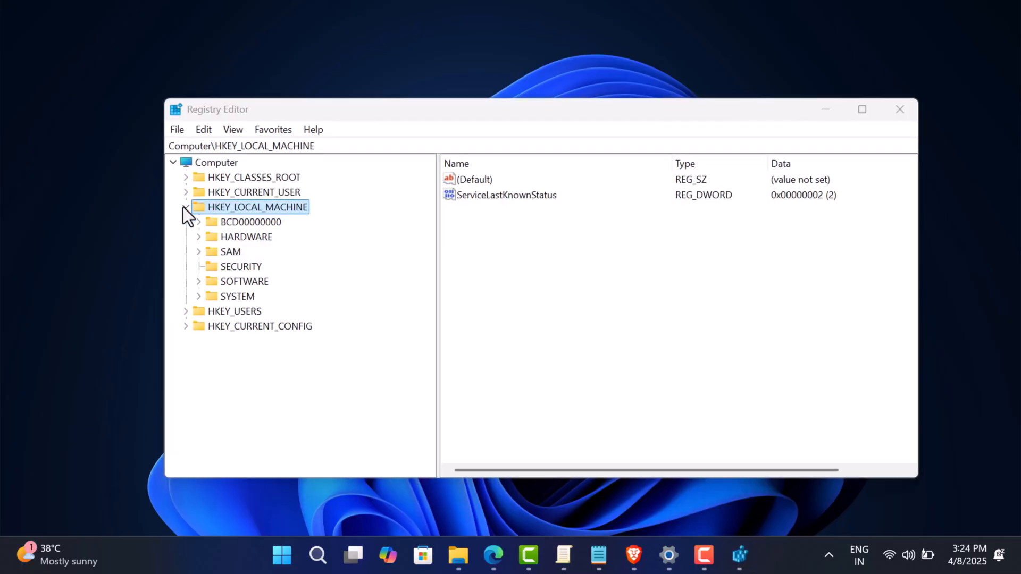
Expand HKLM\SOFTWARE\Policies and add key BraveSoftware, then subkey Brave inside it.
{"action": "left_click", "coordinate": [199, 281]}
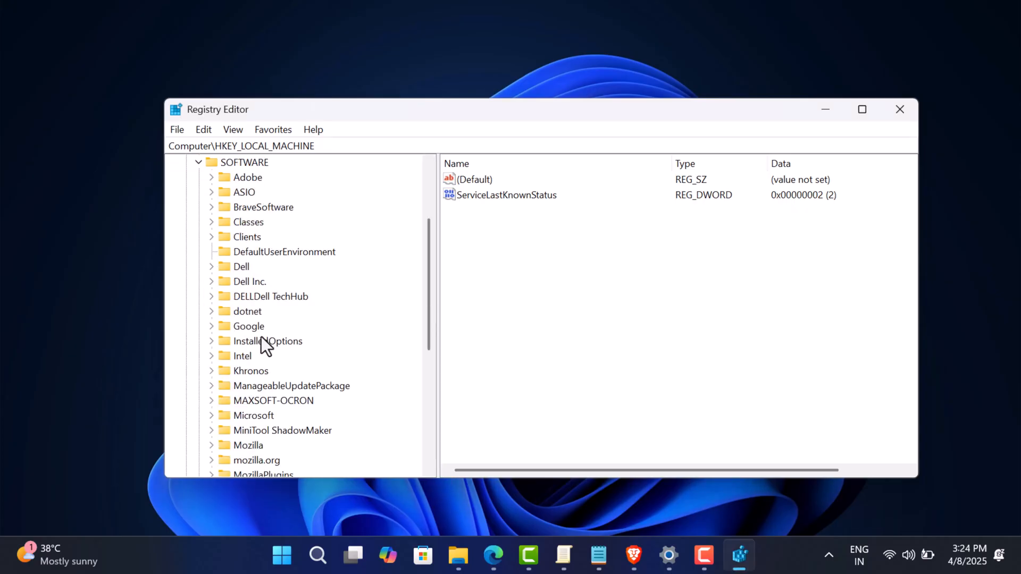
{"action": "scroll", "scroll_direction": "down", "scroll_amount": 3}
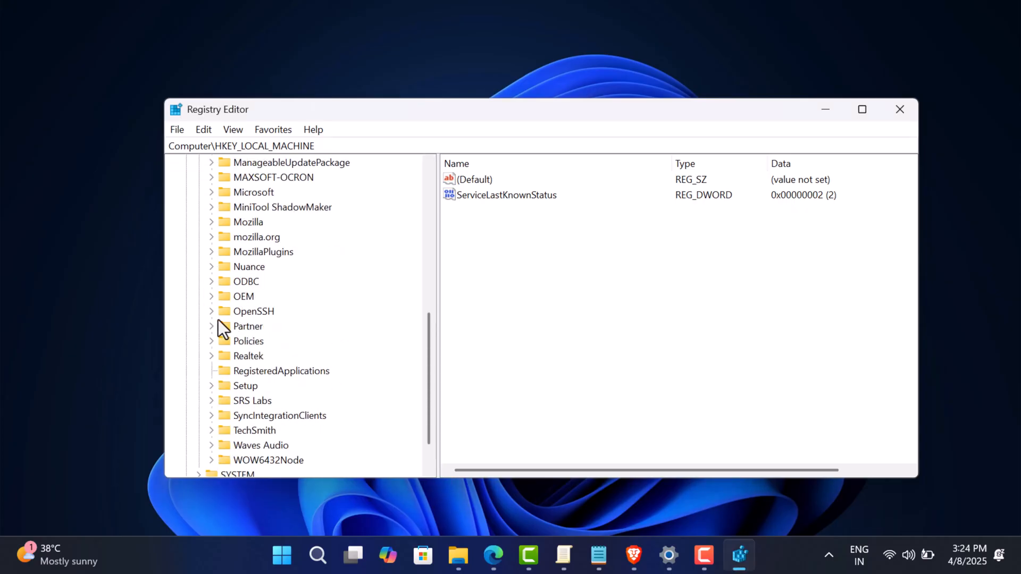
{"action": "left_click", "coordinate": [211, 340]}
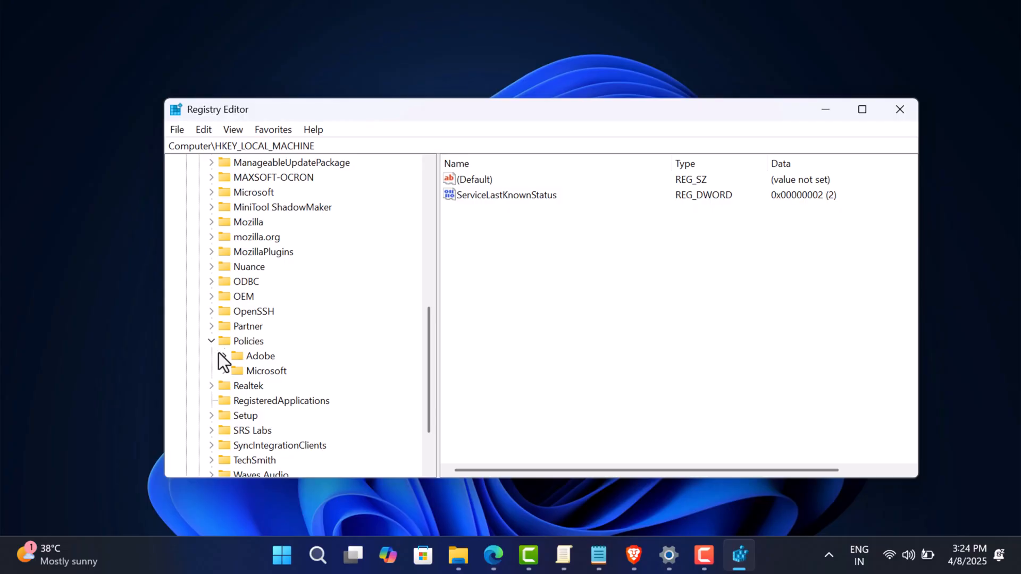
{"action": "right_click", "coordinate": [247, 340]}
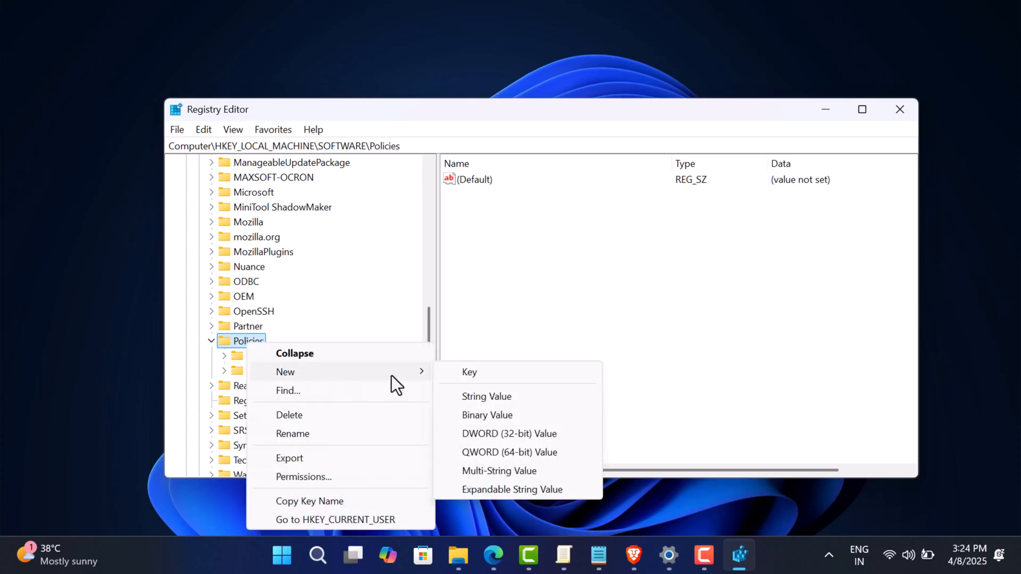
{"action": "left_click", "coordinate": [469, 372]}
{"action": "type", "text": "BraveSoftware"}
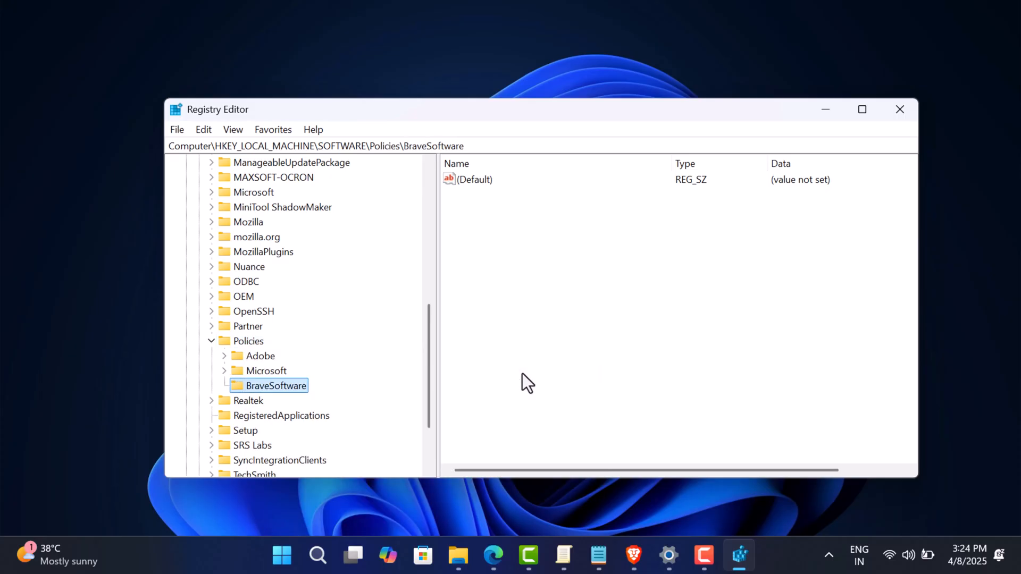
{"action": "right_click", "coordinate": [277, 386]}
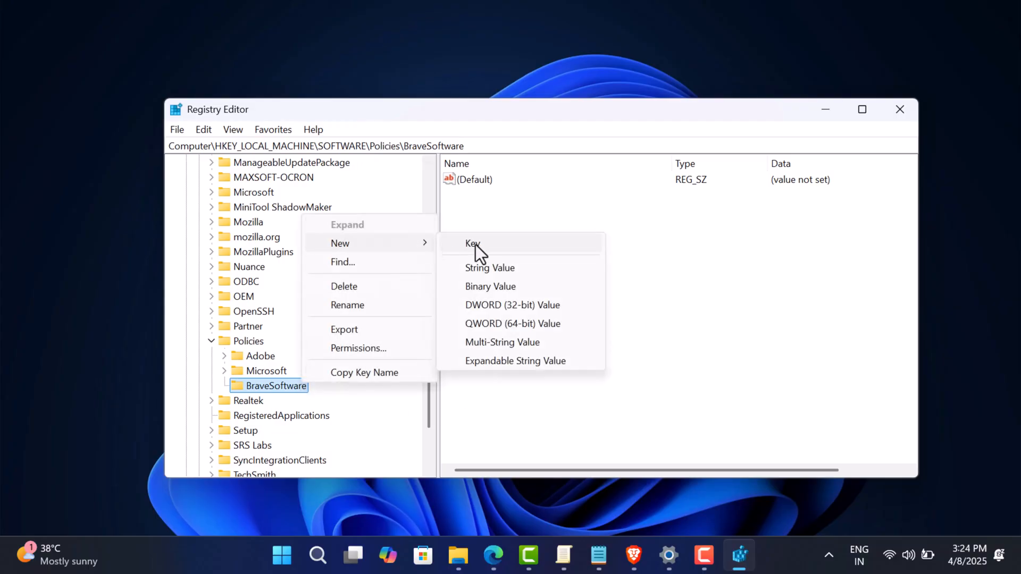
{"action": "left_click", "coordinate": [472, 243]}
{"action": "type", "text": "Brave"}
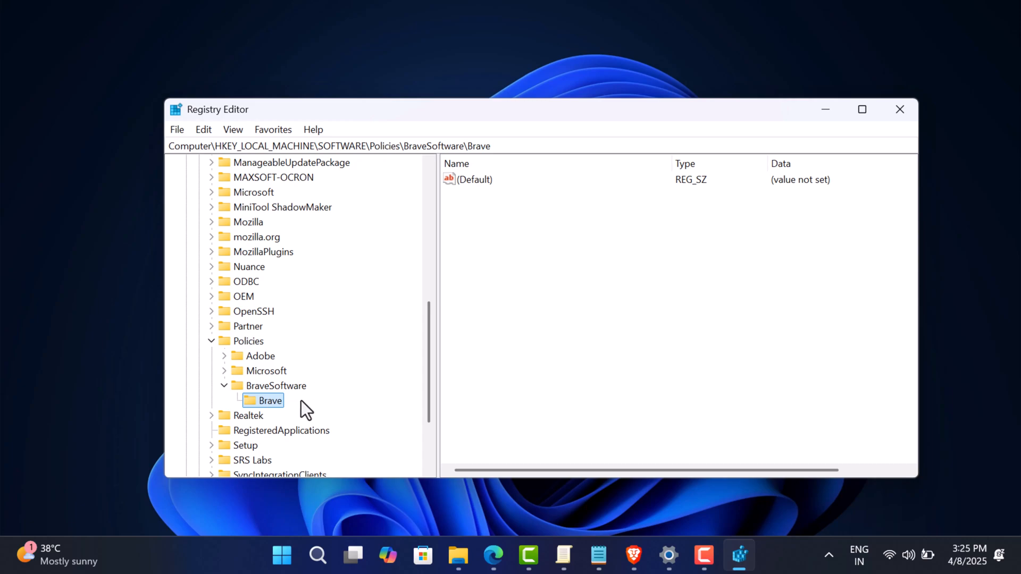
Create the BraveAIChatEnabled DWORD with data 0 in the Brave key, then close Registry Editor.
{"action": "right_click", "coordinate": [586, 292]}
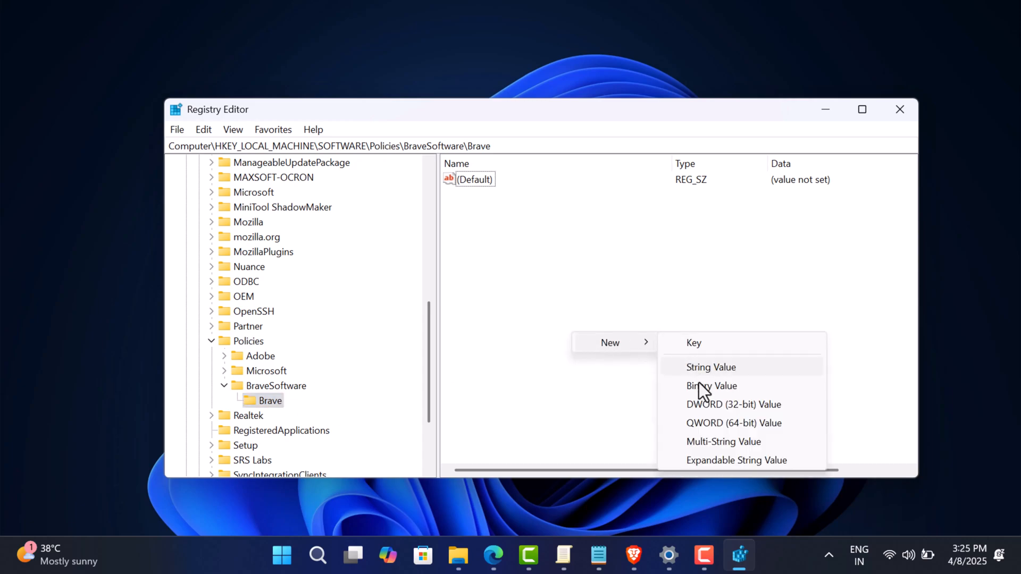
{"action": "left_click", "coordinate": [734, 404]}
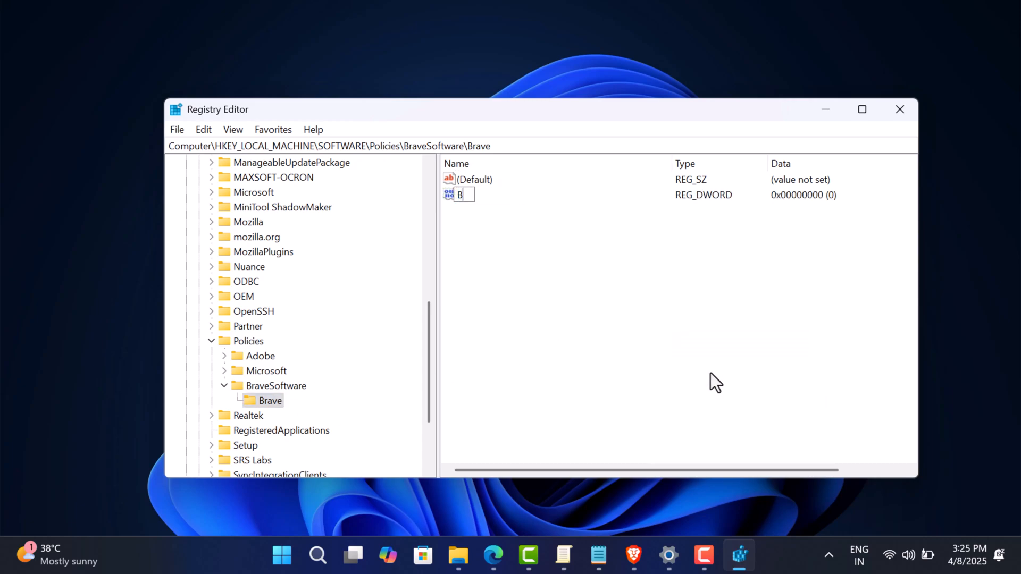
{"action": "type", "text": "raveAIChatEnabled"}
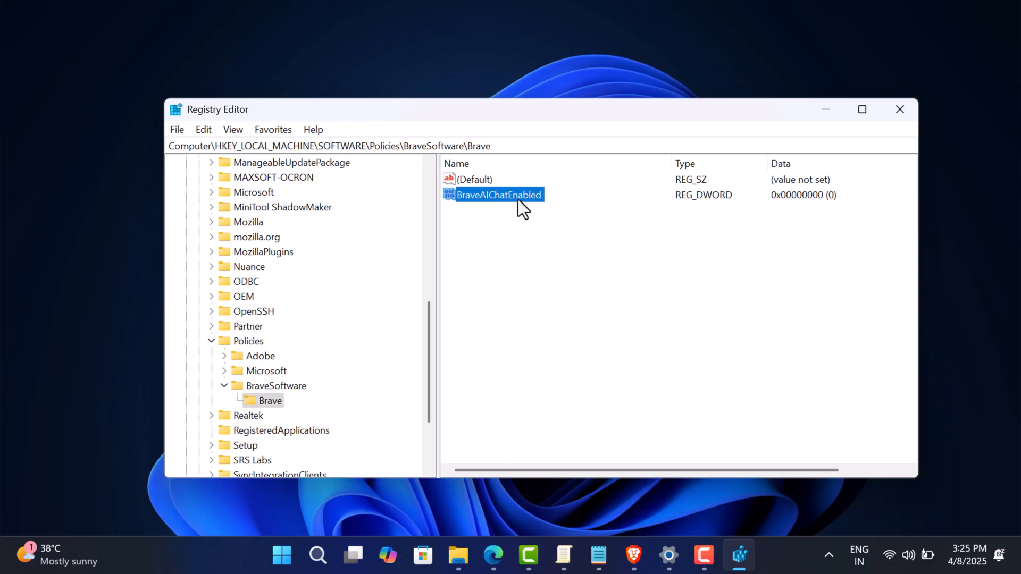
{"action": "double_click", "coordinate": [498, 195]}
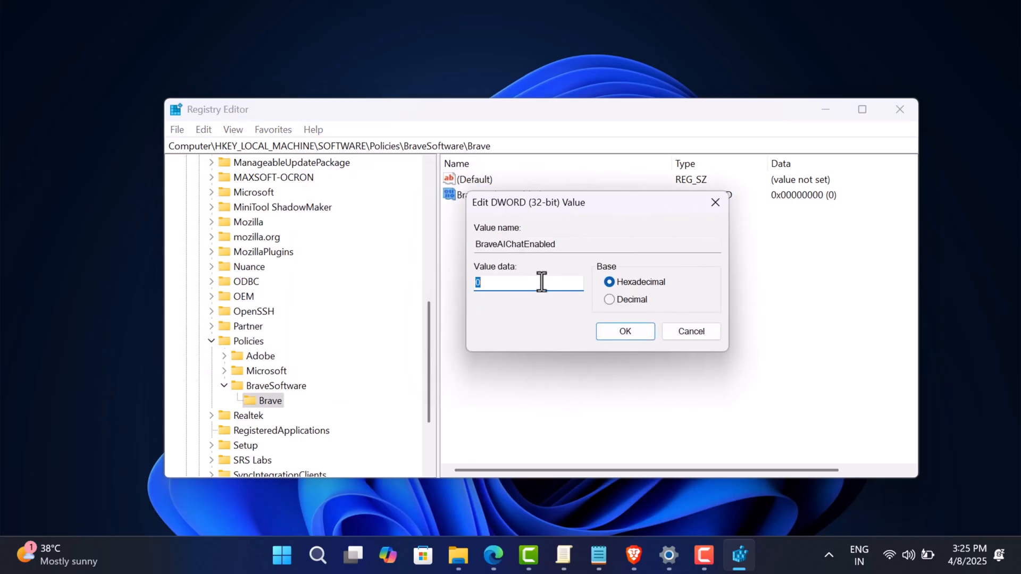
{"action": "left_click", "coordinate": [623, 331]}
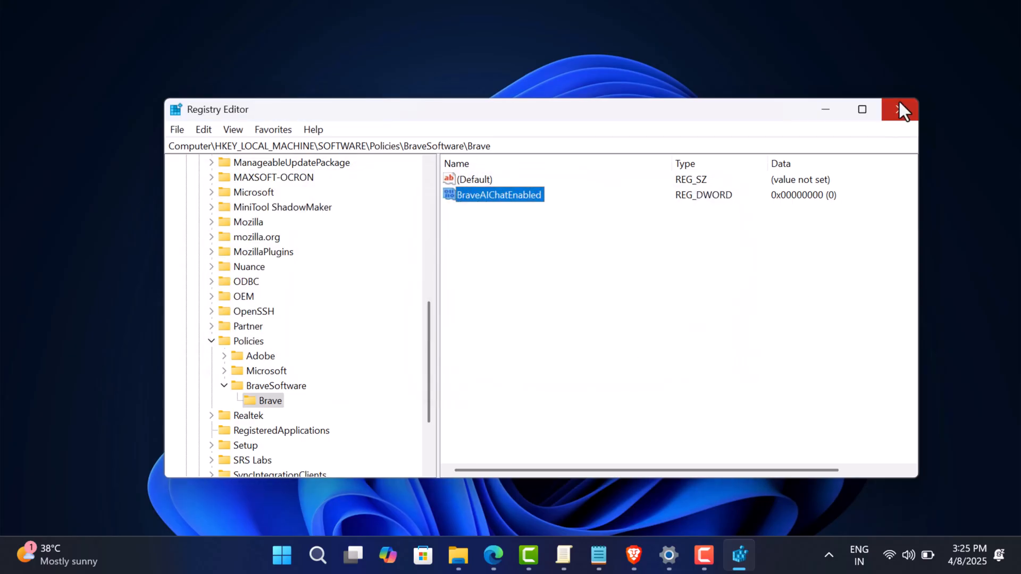
{"action": "left_click", "coordinate": [900, 108]}
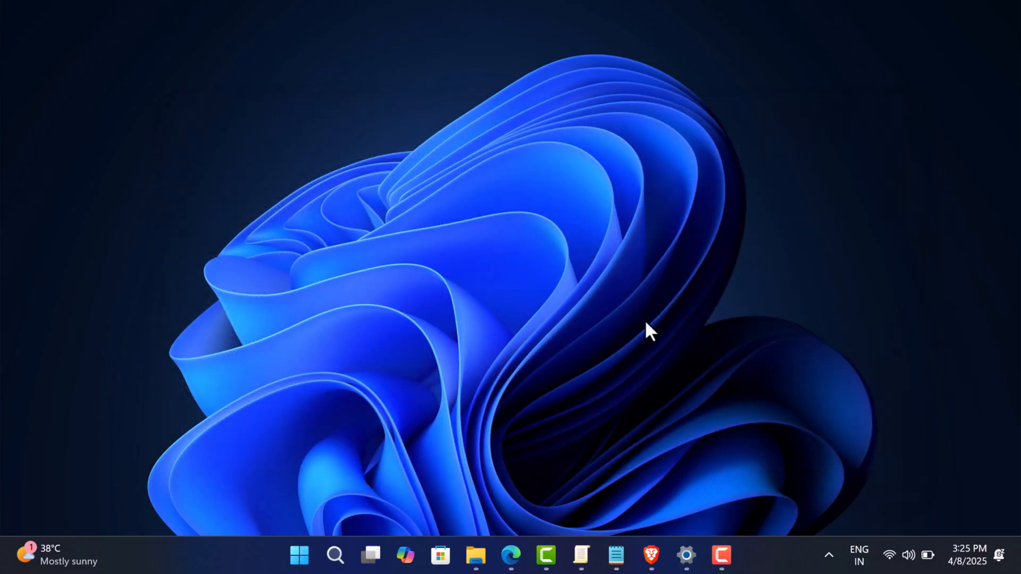
Launch Brave from the taskbar and maximize its New Tab window.
{"action": "left_click", "coordinate": [650, 555]}
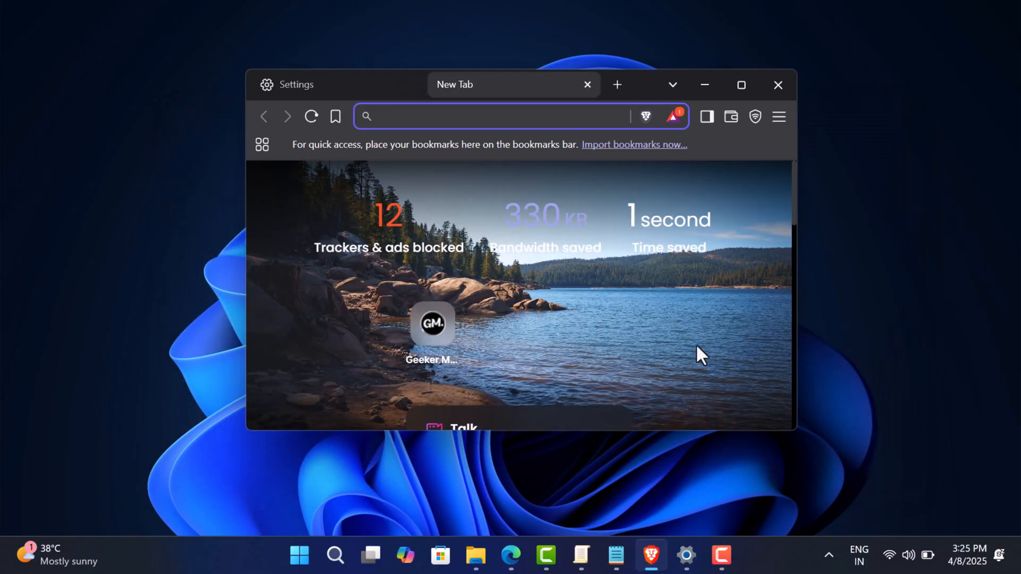
{"action": "left_click", "coordinate": [740, 84]}
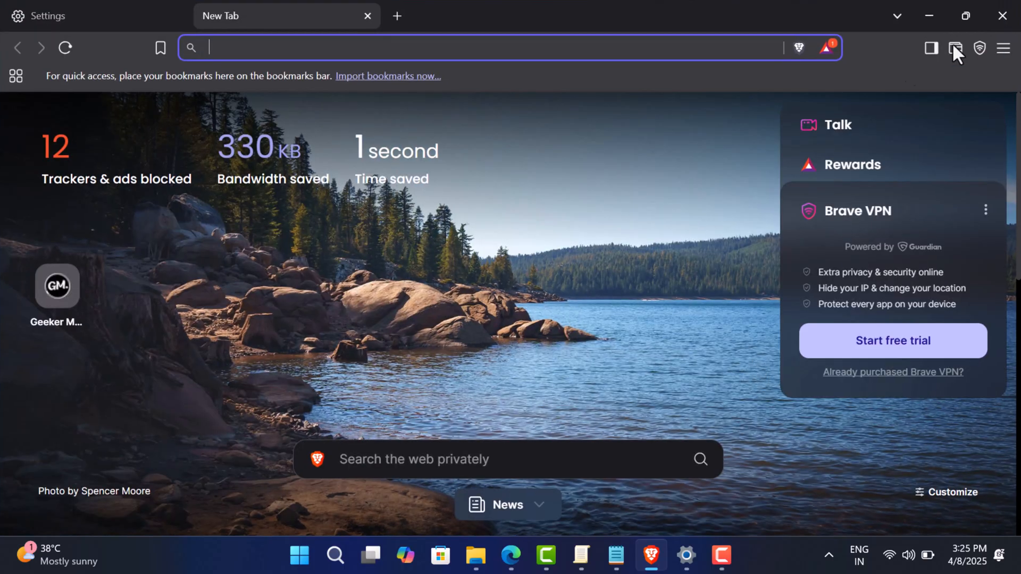
{"action": "mouse_move", "coordinate": [573, 13]}
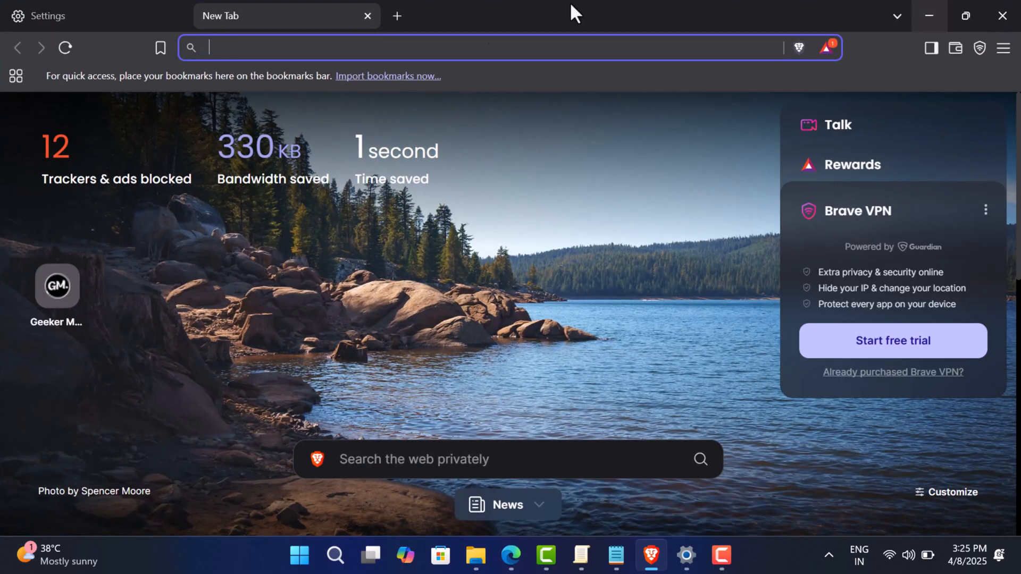